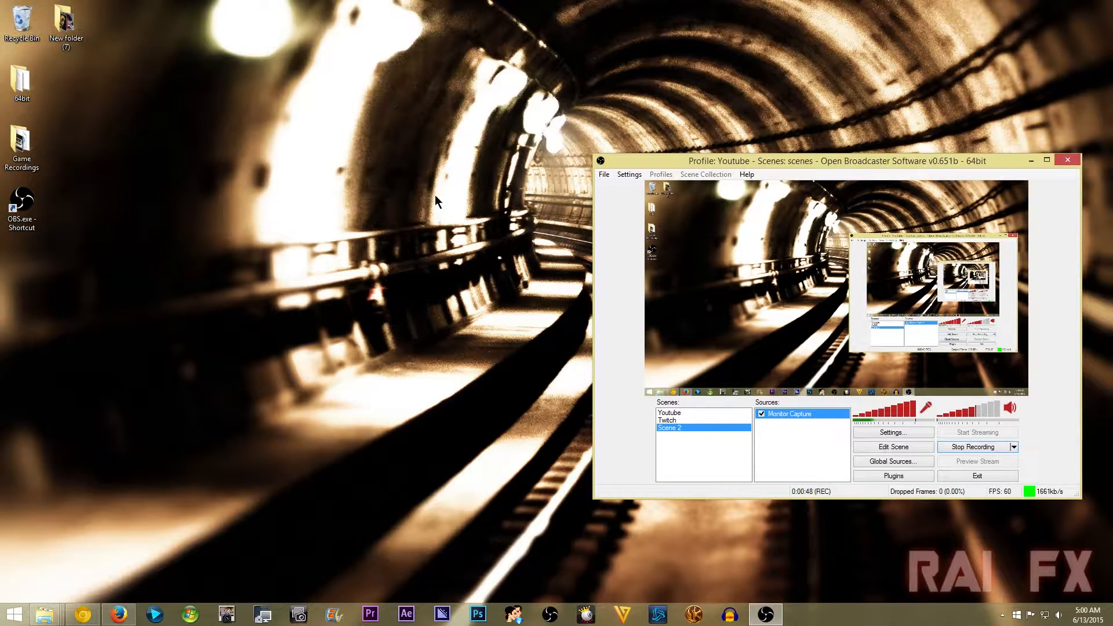
mouse_move(48, 600)
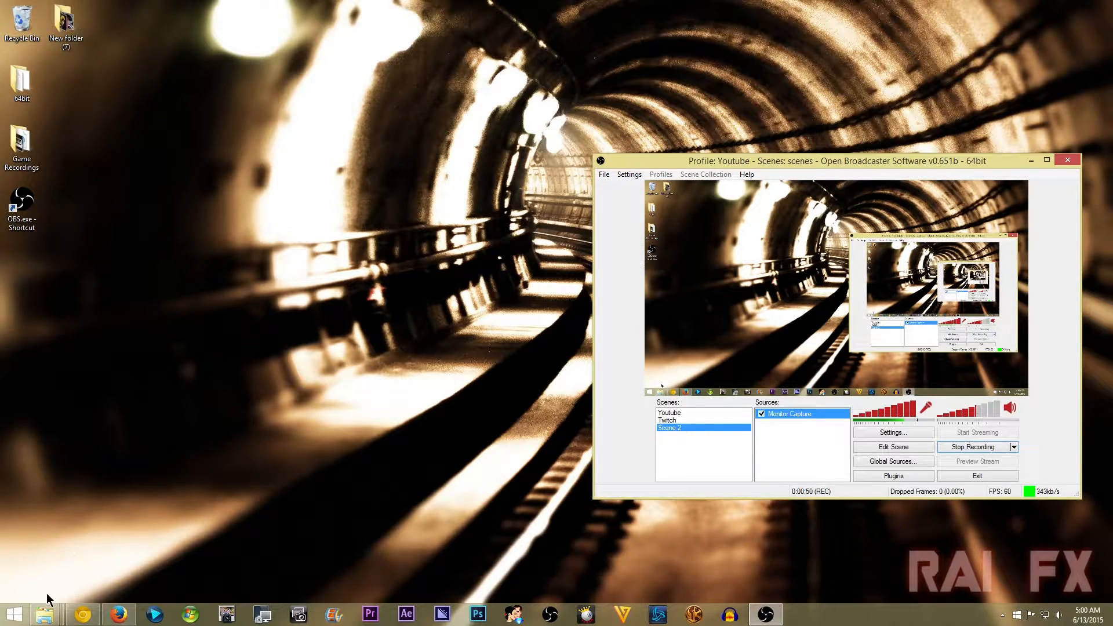
Open the File Explorer taskbar jump list of frequent folders.
right_click(45, 613)
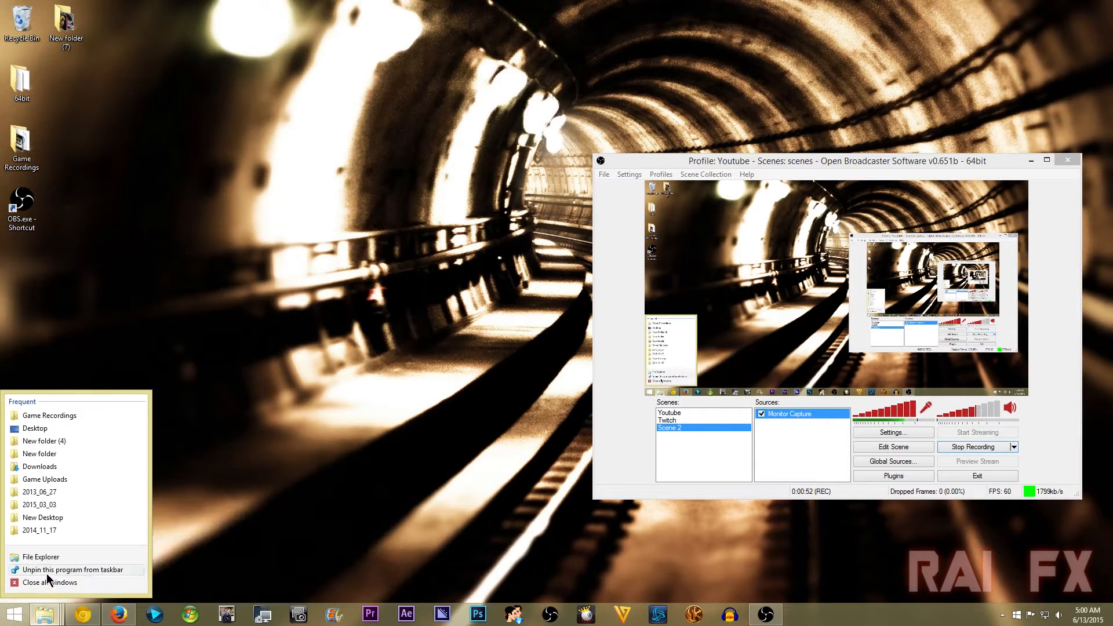
Open a new File Explorer window and navigate to C:\Program Files\OBS.
click(40, 557)
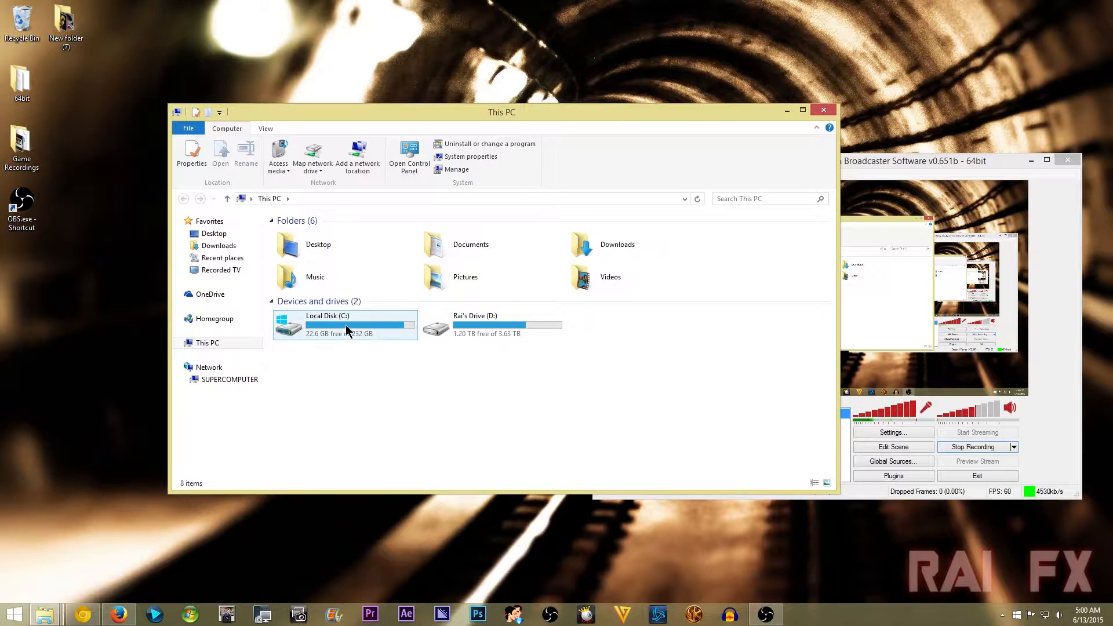
double_click(326, 323)
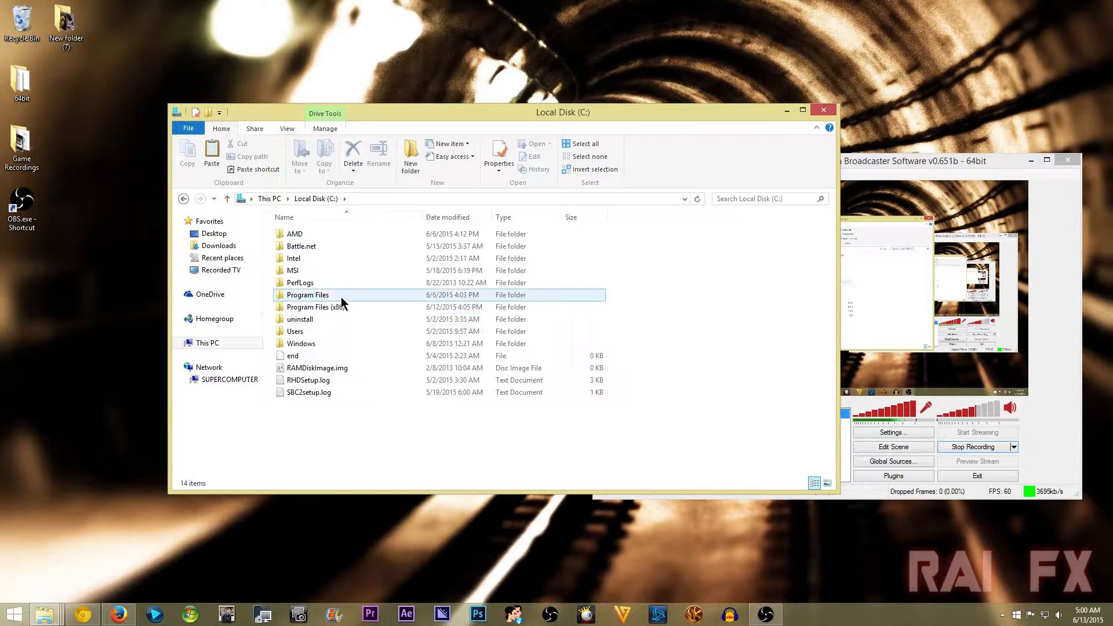
mouse_move(341, 294)
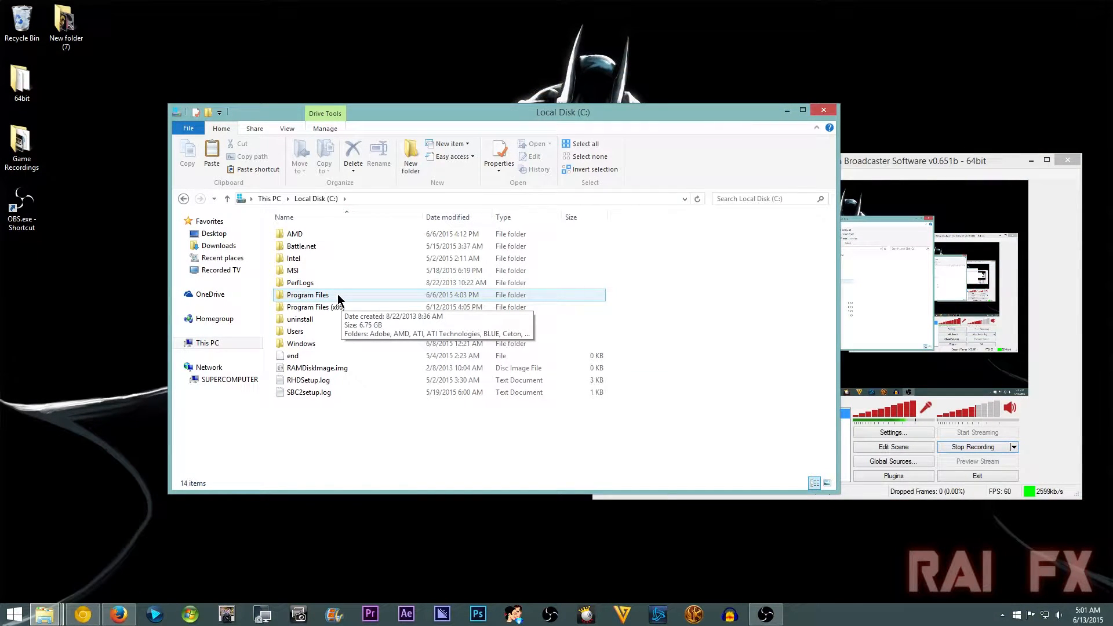
click(315, 306)
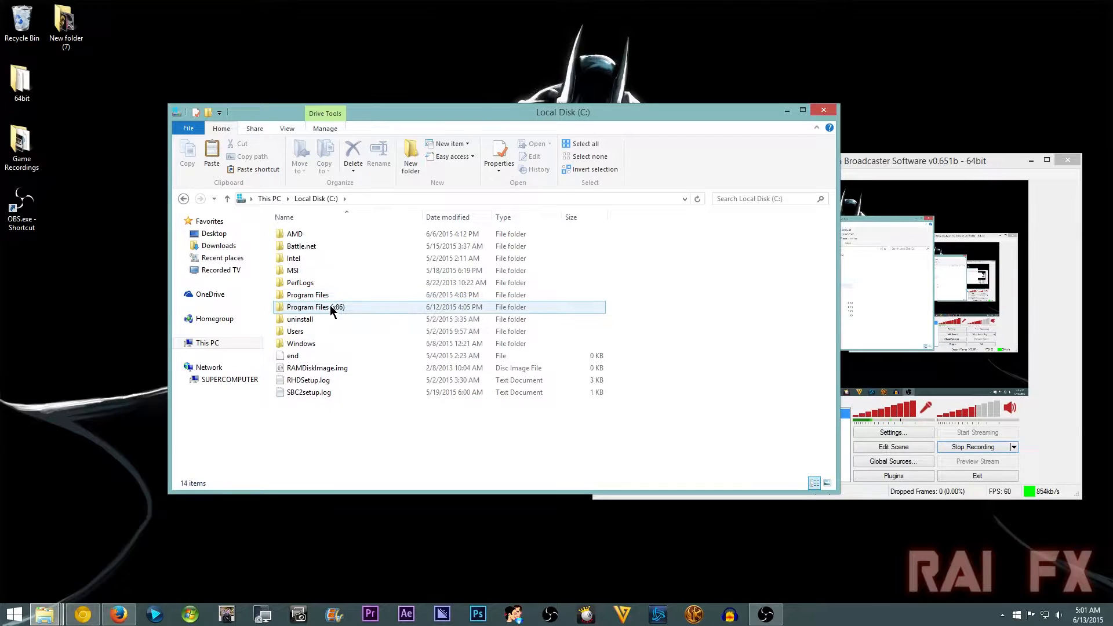
mouse_move(329, 309)
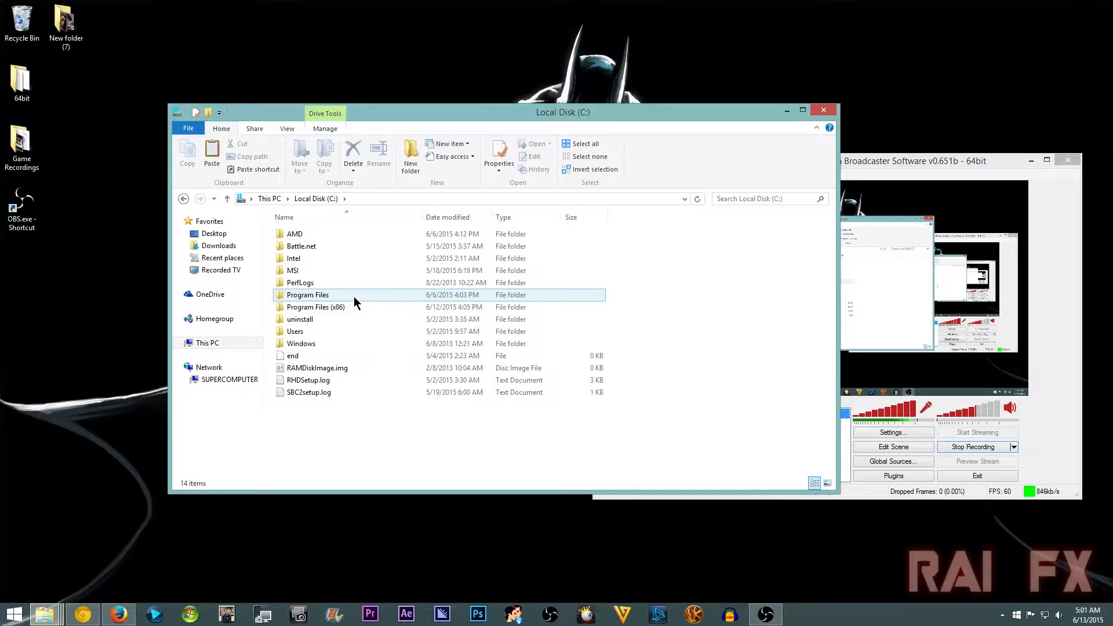
mouse_move(344, 298)
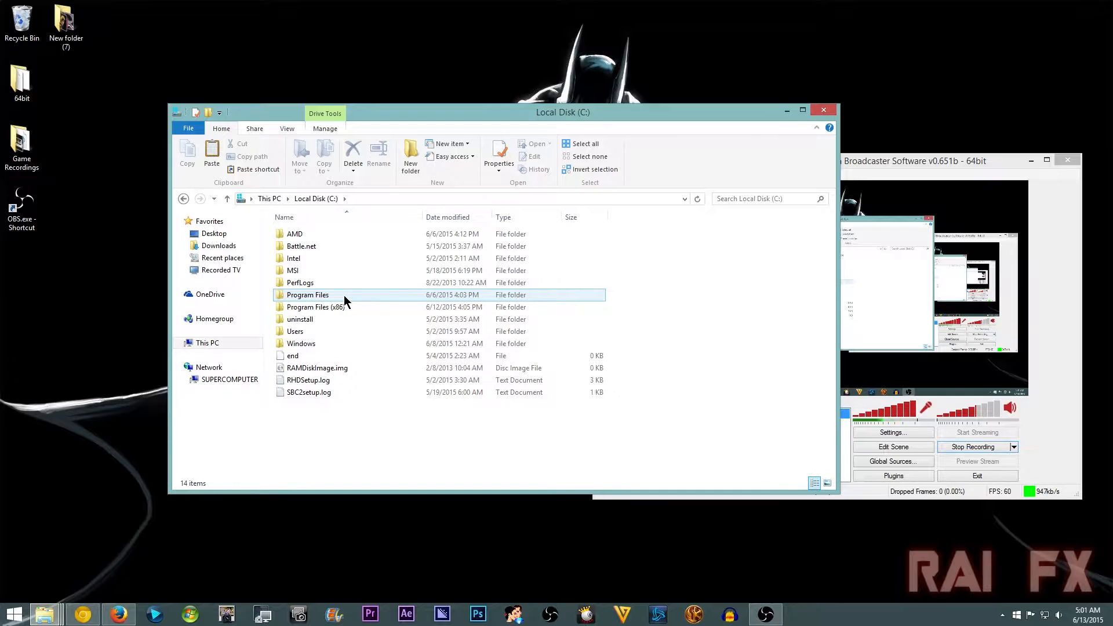
mouse_move(338, 296)
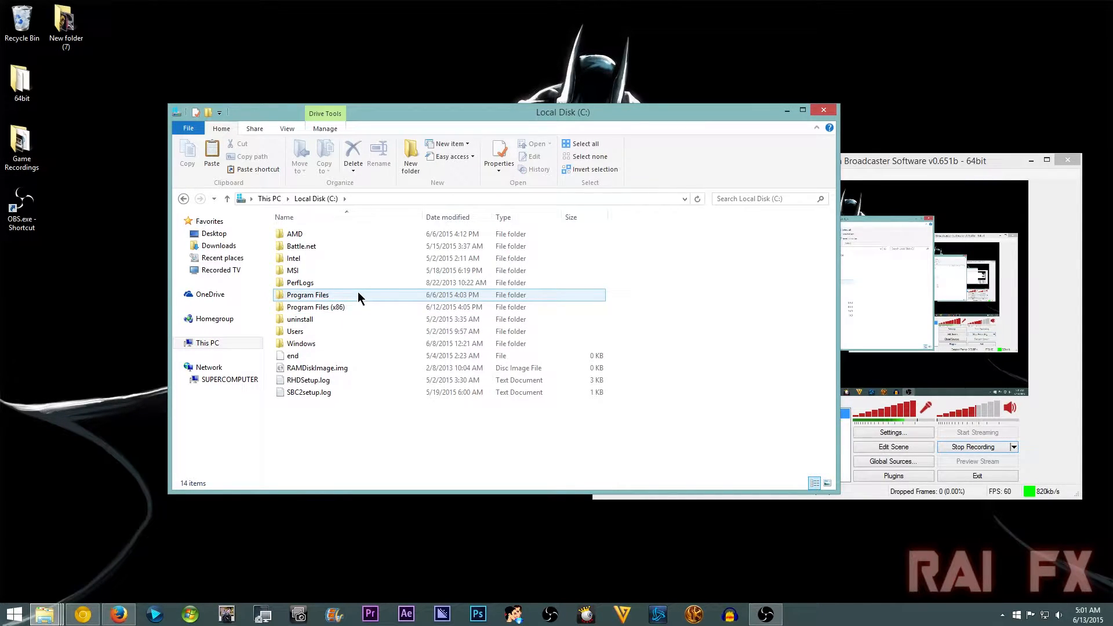
double_click(307, 295)
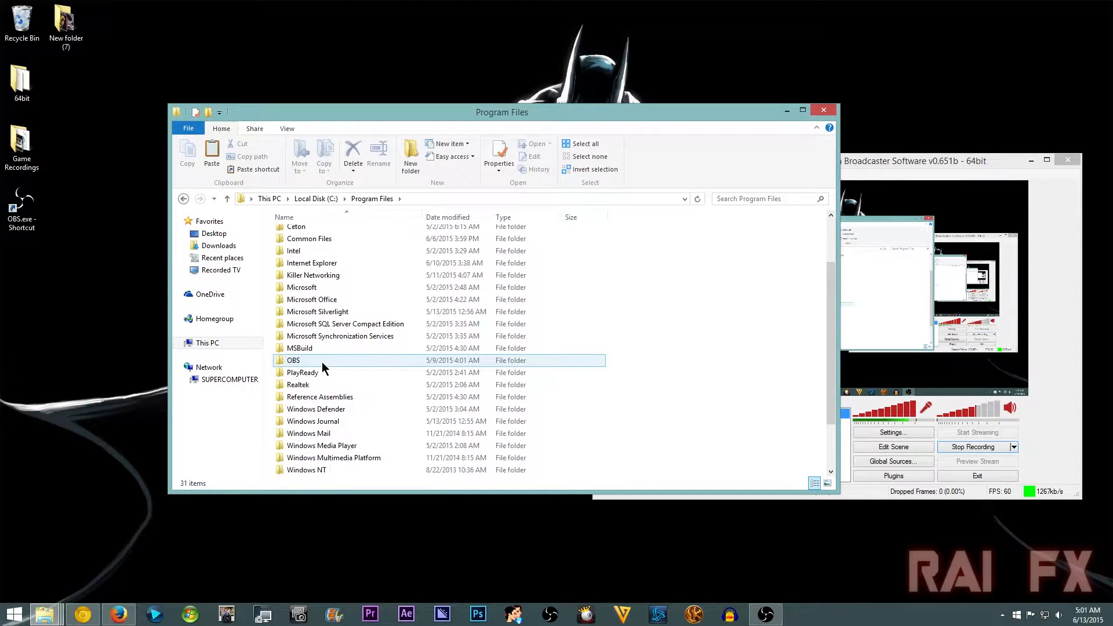
double_click(293, 359)
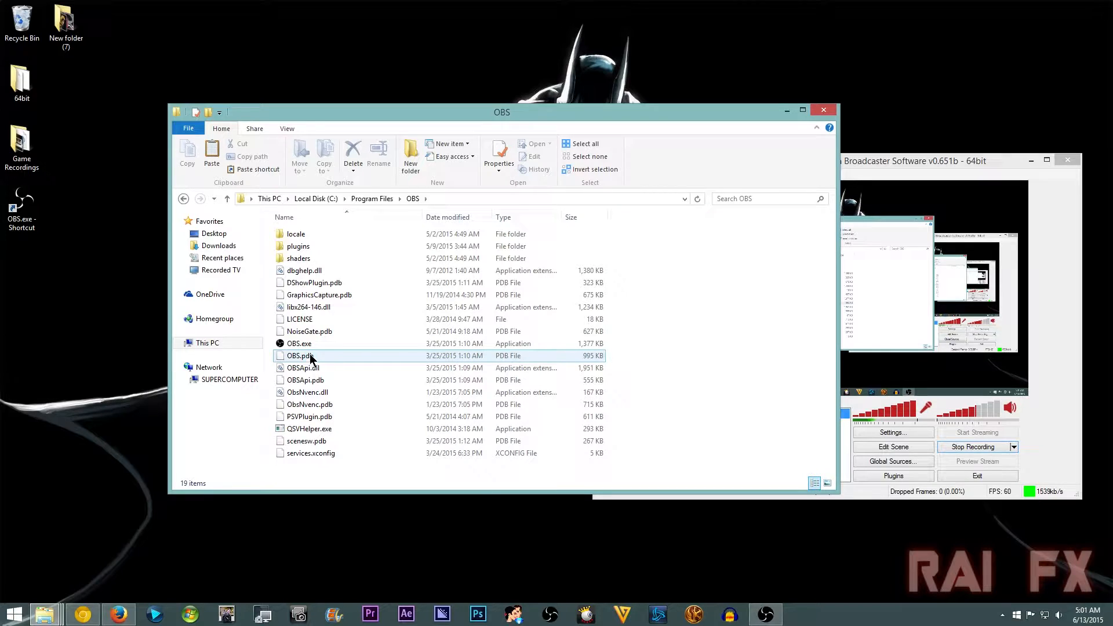
mouse_move(299, 343)
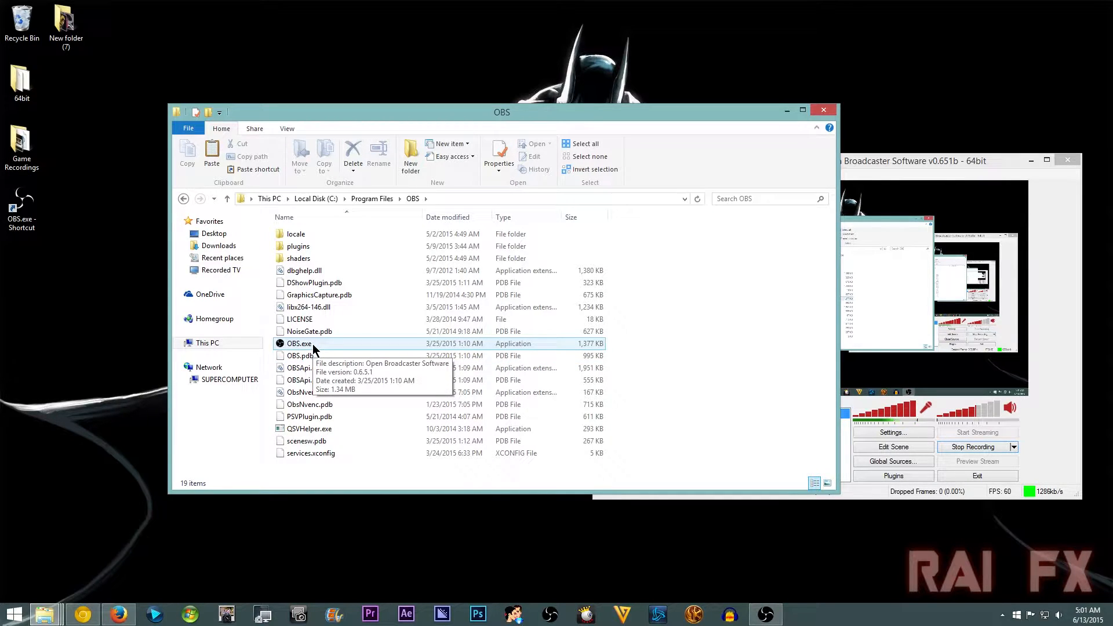
Copy OBS.exe, paste it as a desktop shortcut, and close the OBS folder window.
click(299, 343)
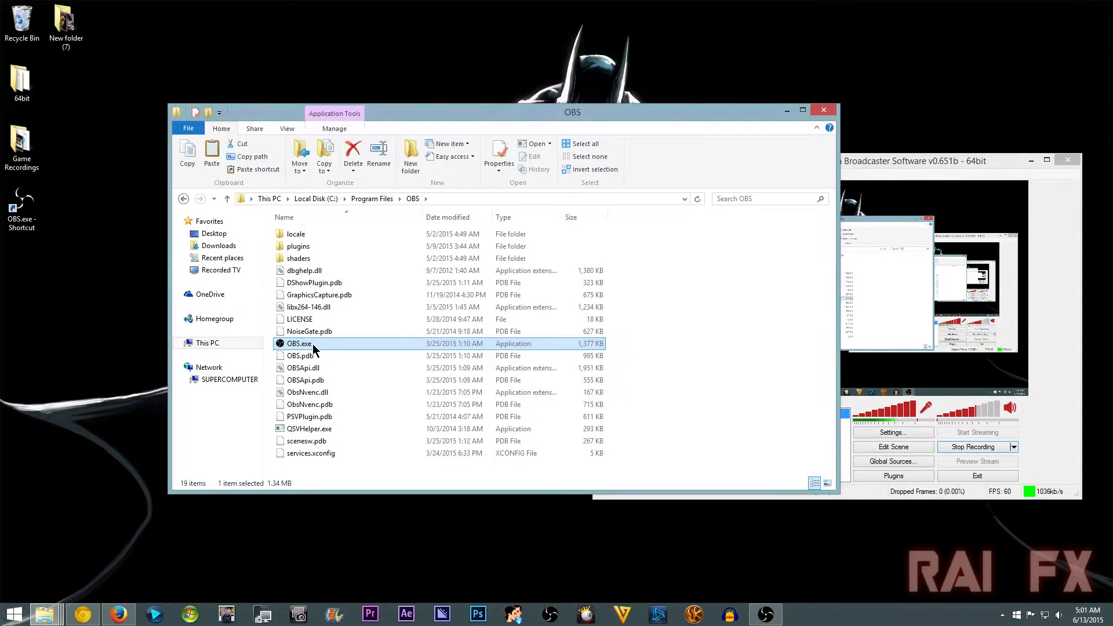
right_click(299, 343)
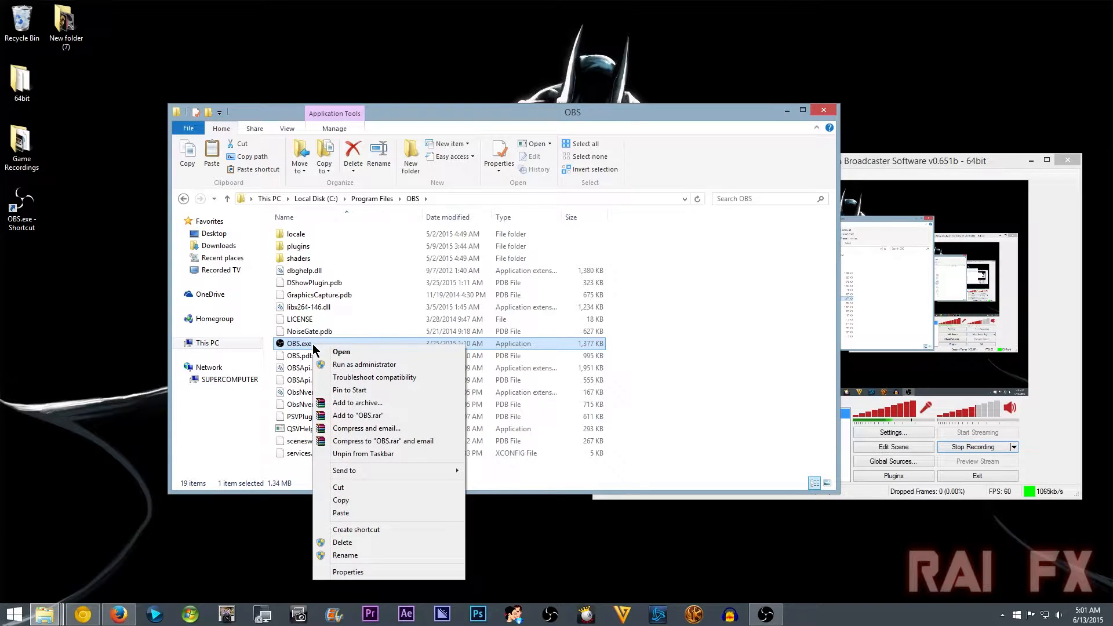
click(145, 400)
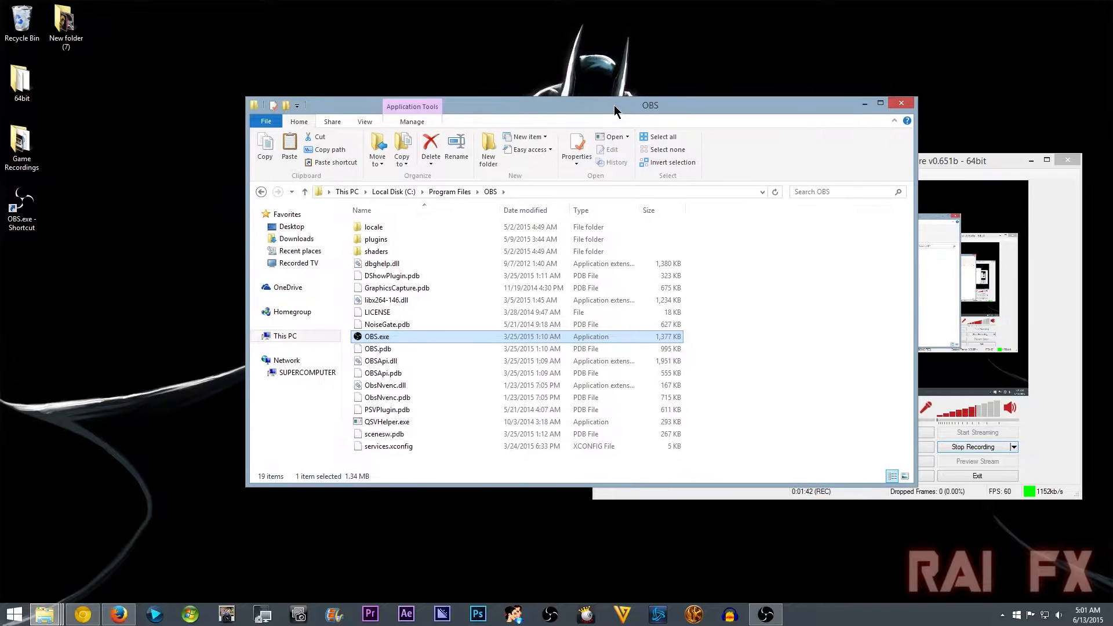
right_click(32, 302)
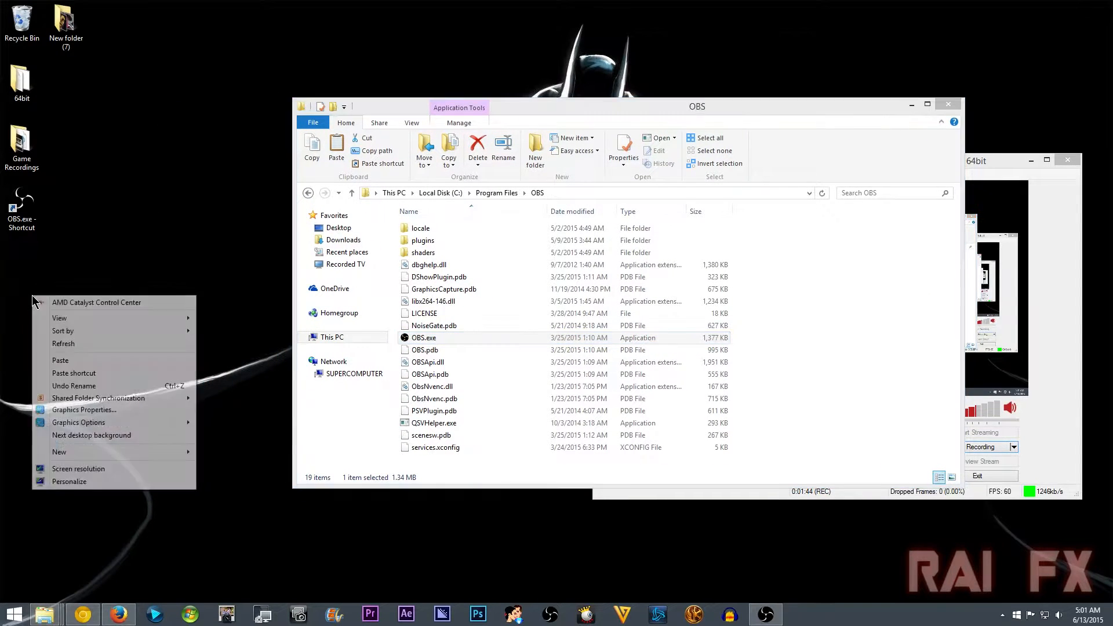
mouse_move(73, 372)
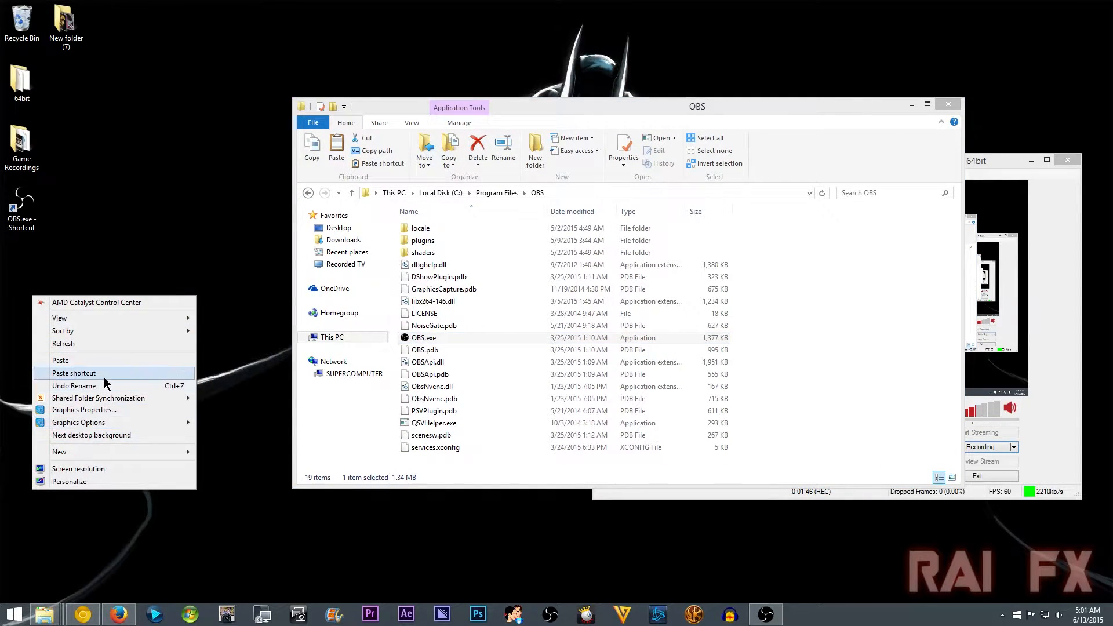
click(73, 373)
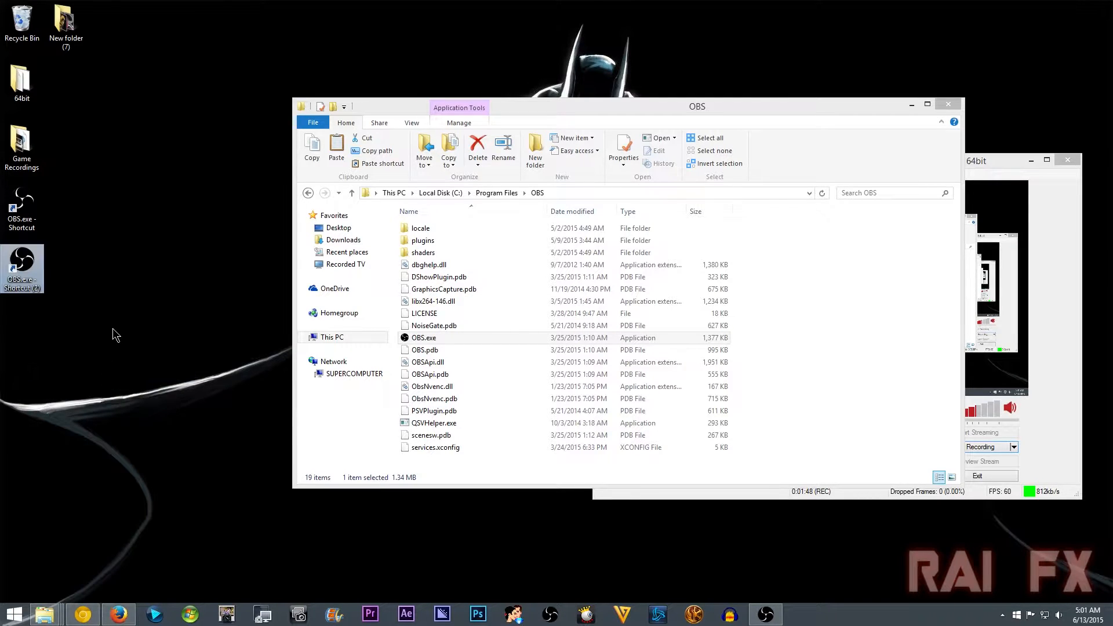
mouse_move(105, 287)
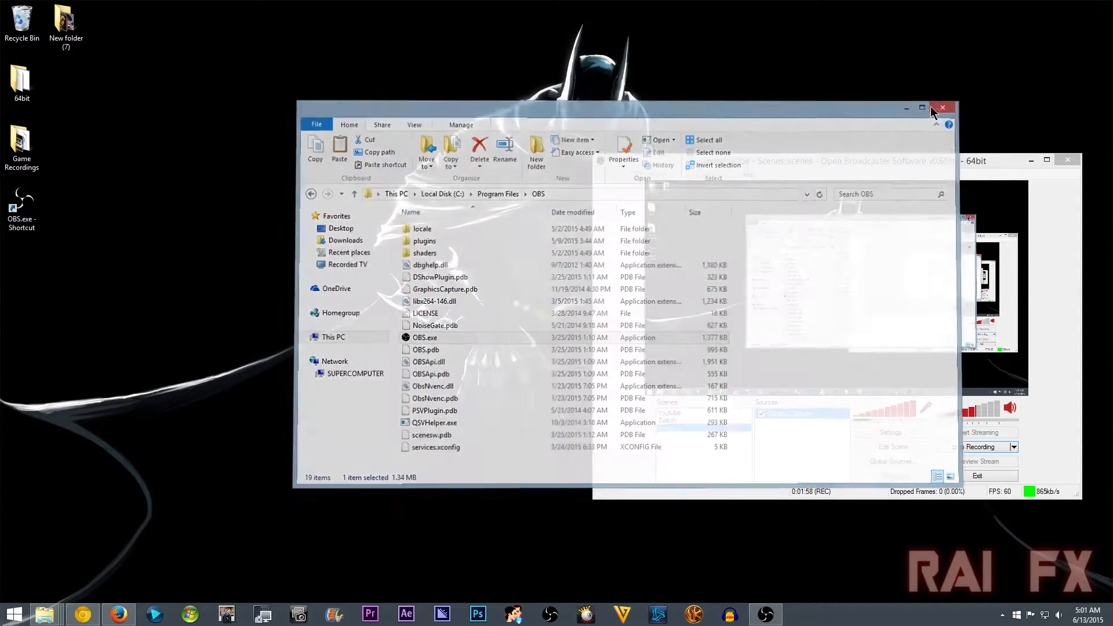
click(943, 108)
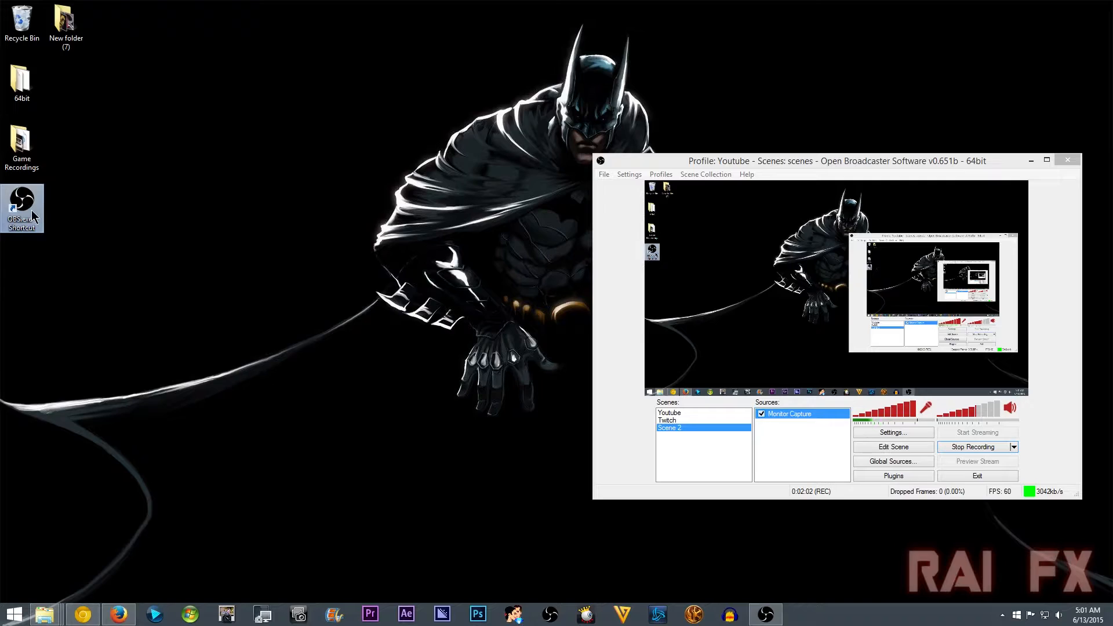
In the OBS shortcut's Properties, append -multi to the end of the Target field.
right_click(22, 208)
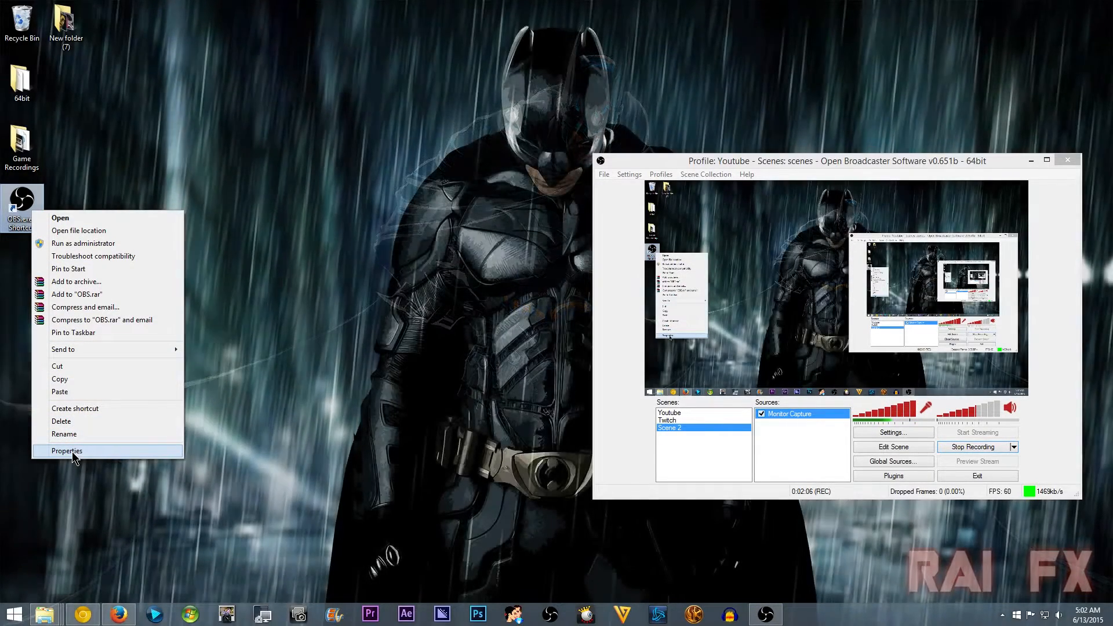
click(66, 450)
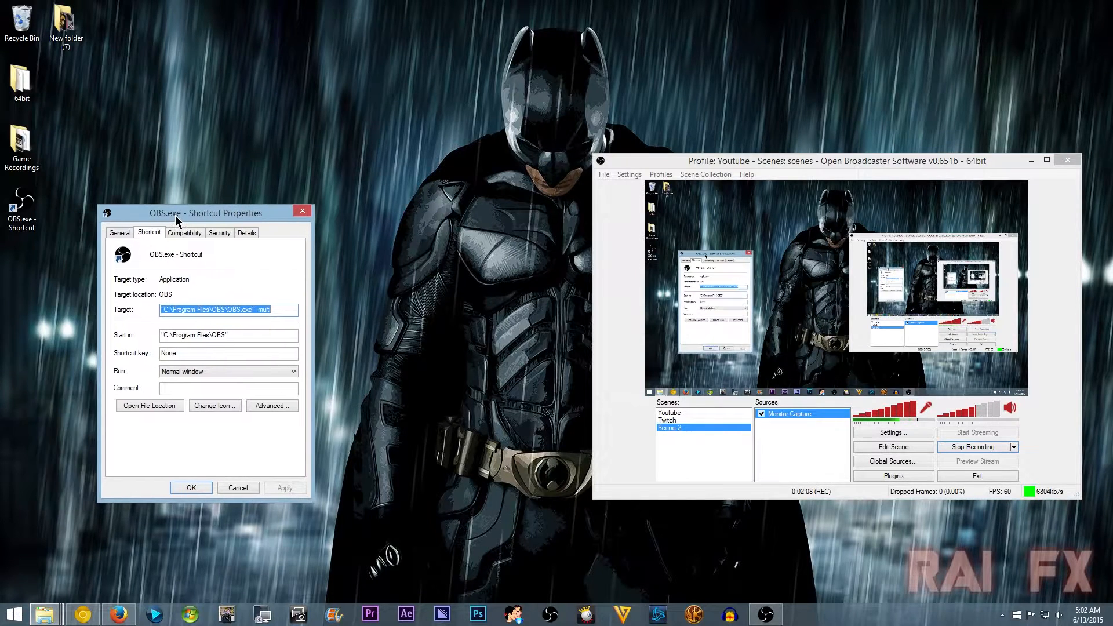
right_click(22, 206)
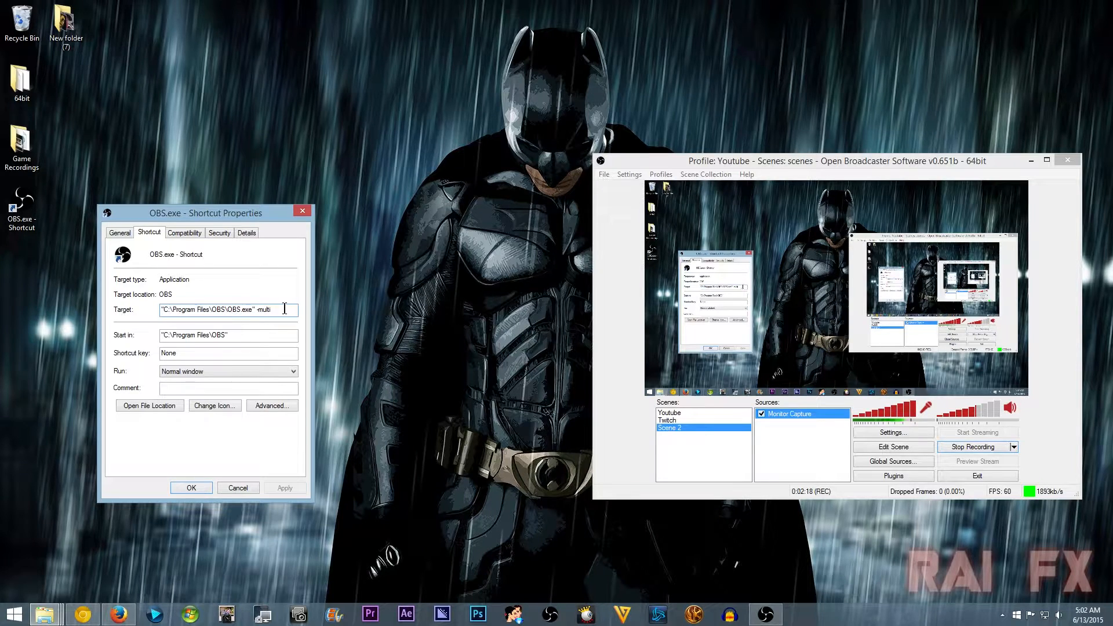
click(263, 309)
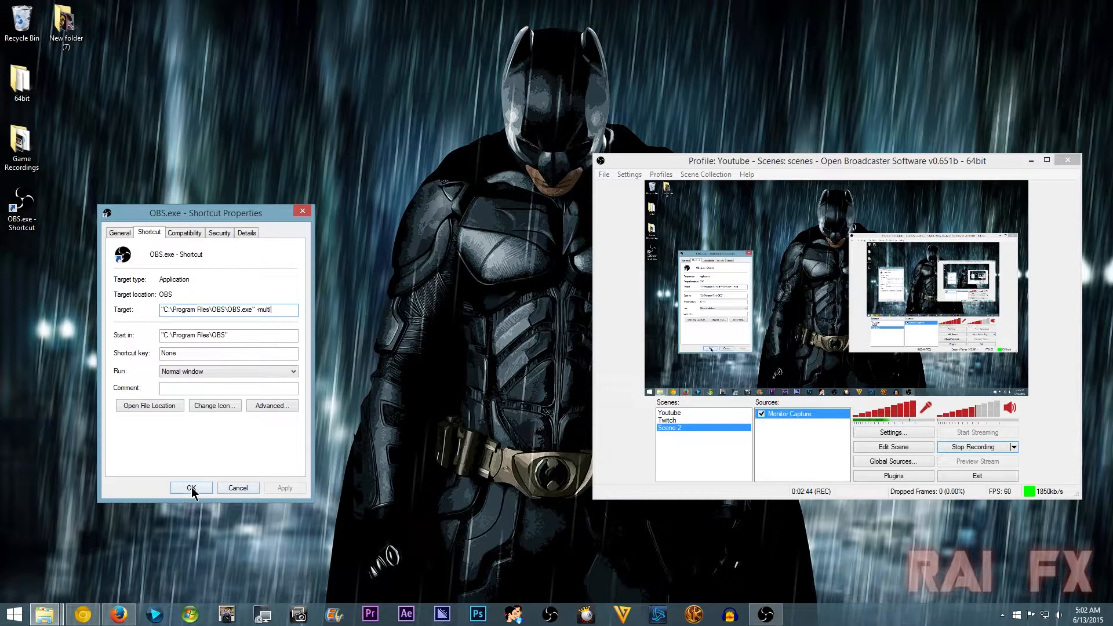
Confirm the -multi shortcut target and arrange two Twitch-profile OBS windows side by side.
click(190, 487)
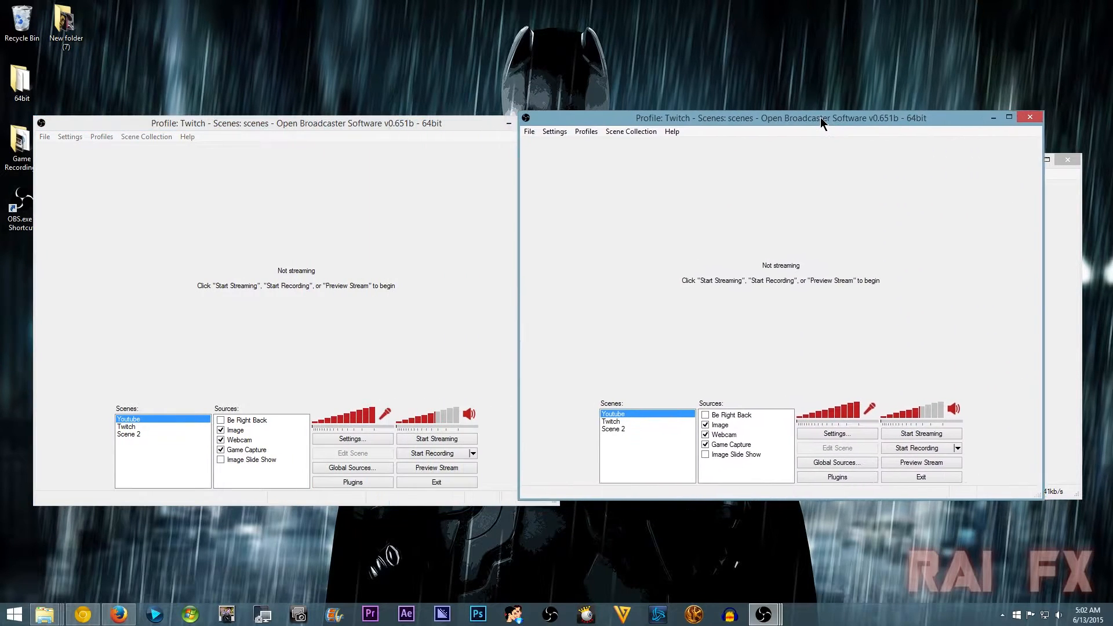
drag(822, 118, 831, 119)
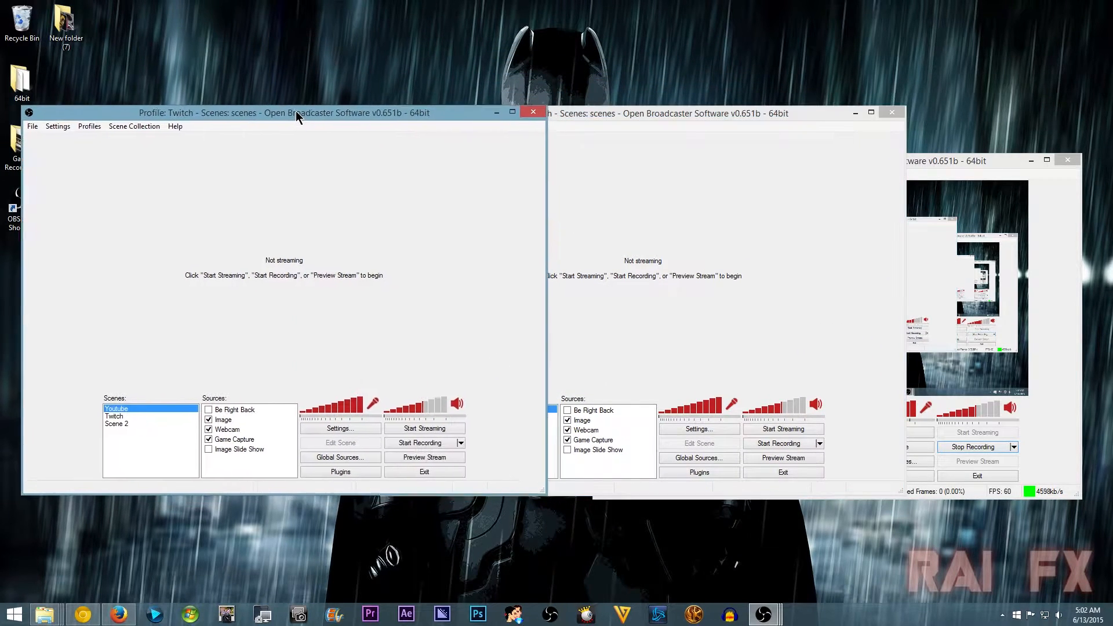
drag(298, 113, 288, 113)
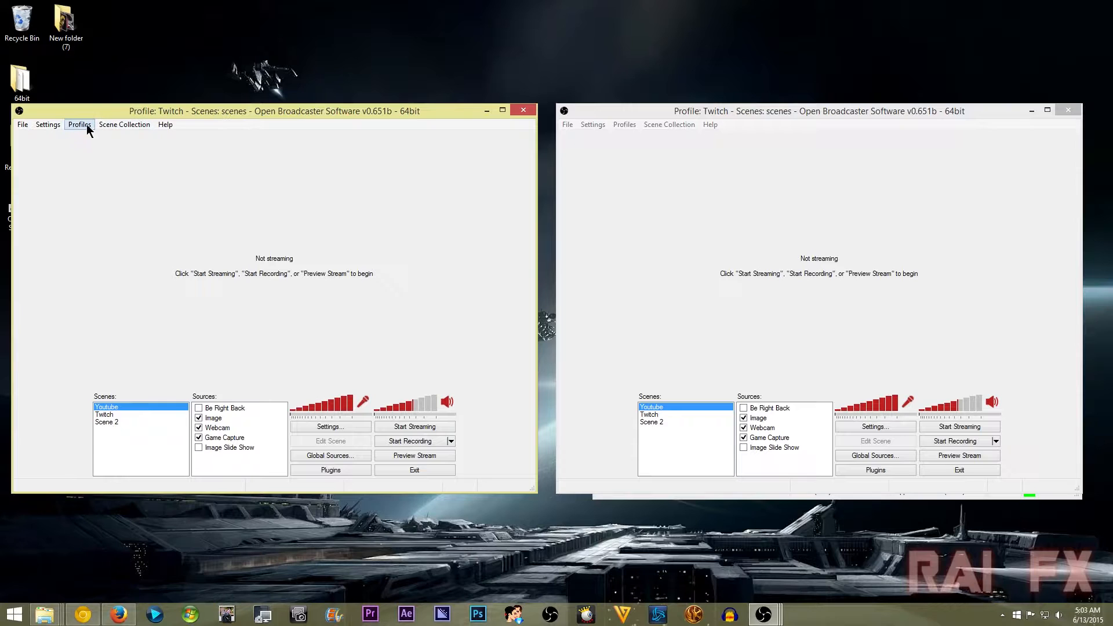
Switch the left OBS window to the Youtube profile and uncheck its Webcam source.
click(79, 124)
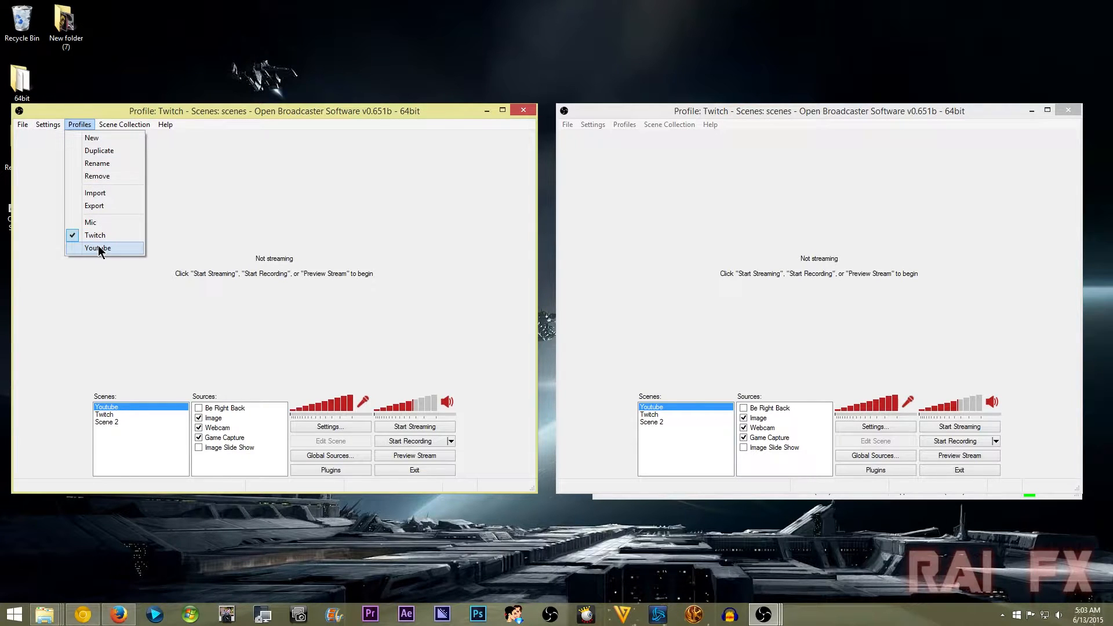
click(98, 247)
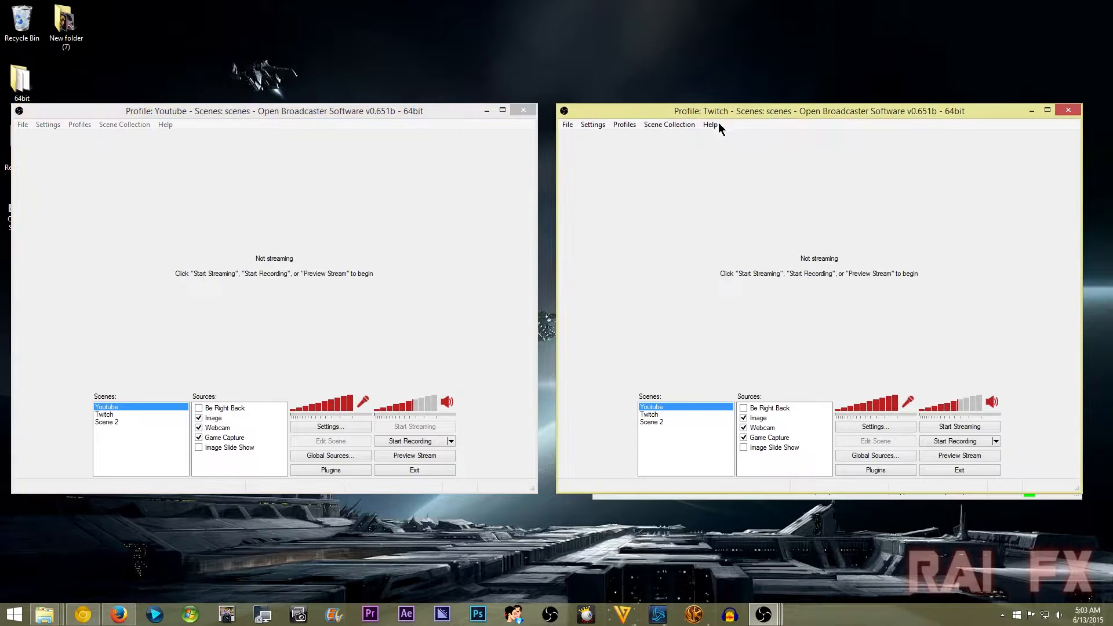
click(624, 124)
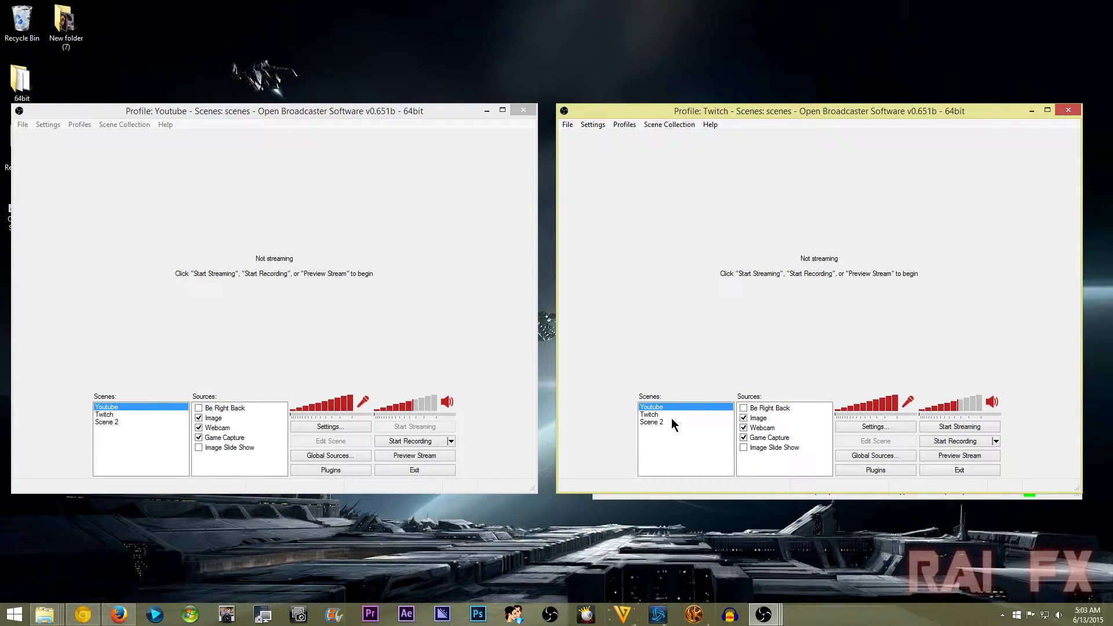
click(650, 414)
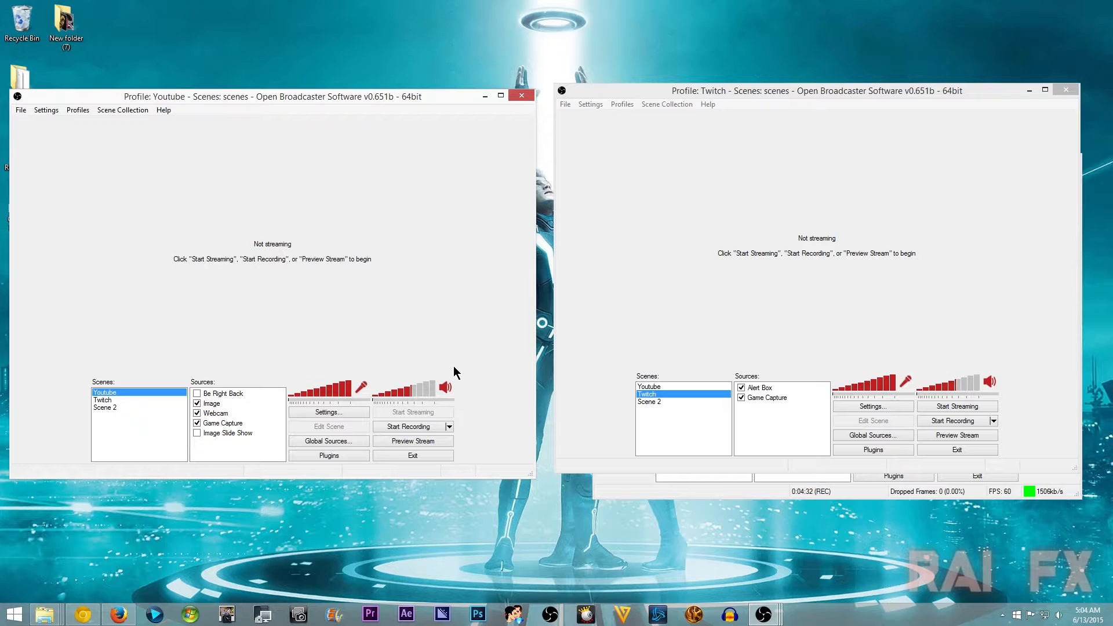
click(197, 413)
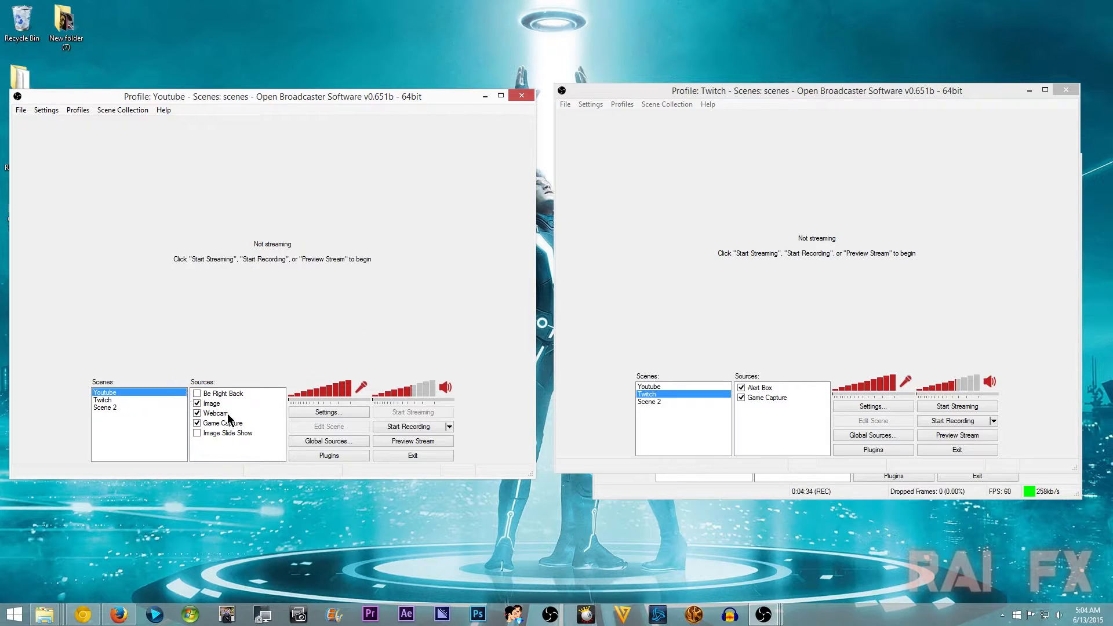
click(197, 413)
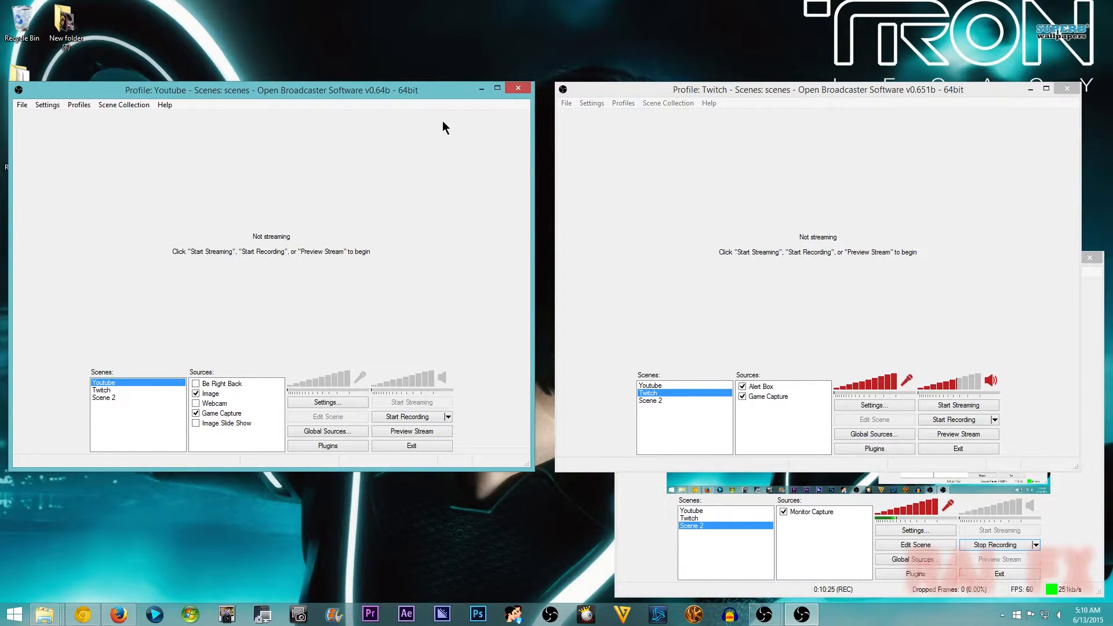
mouse_move(235, 313)
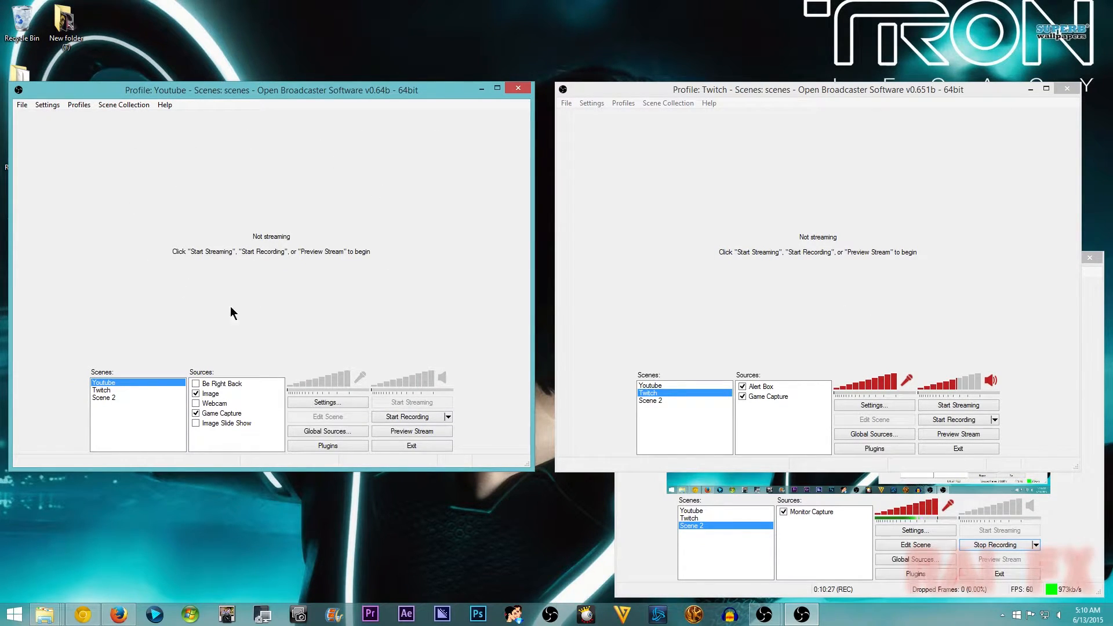
mouse_move(434, 232)
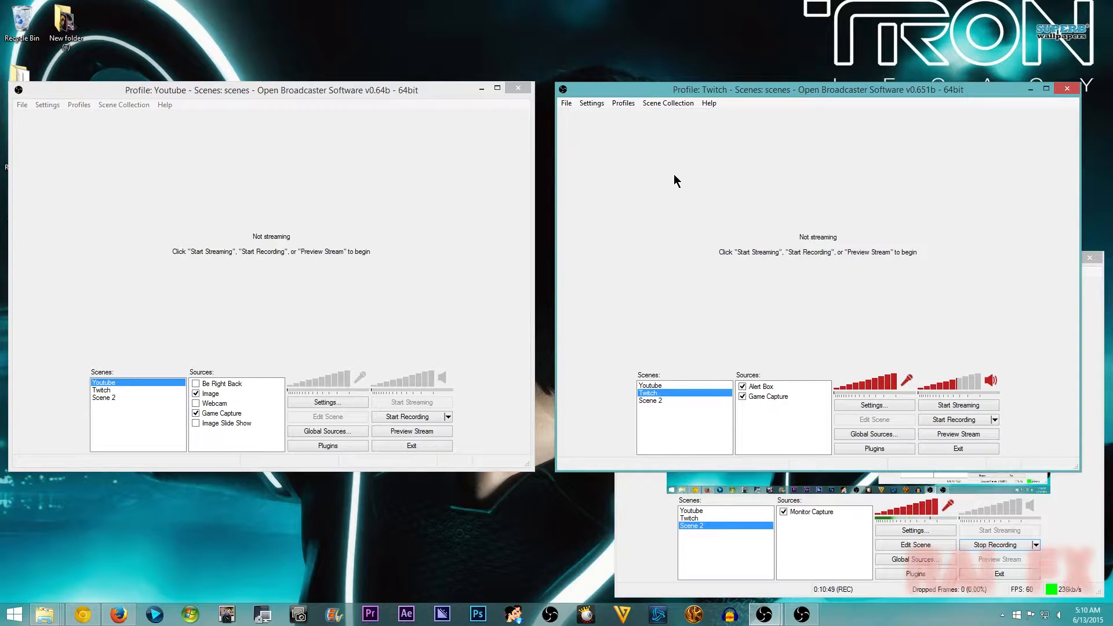
mouse_move(519, 137)
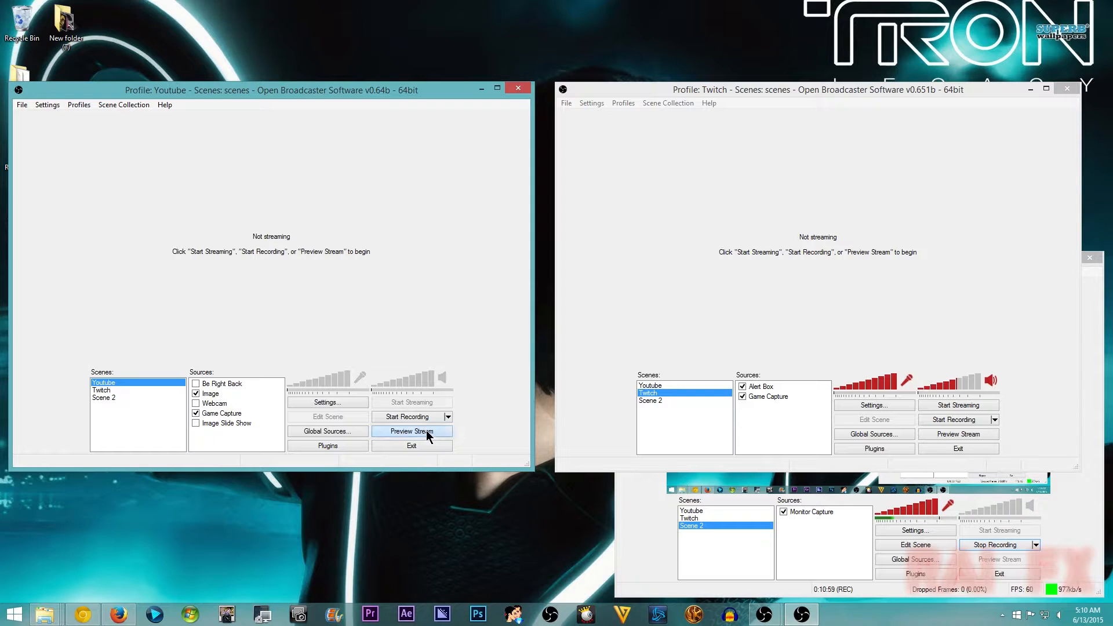
Start the YouTube preview, then start and stop the red-only Twitch preview.
click(411, 431)
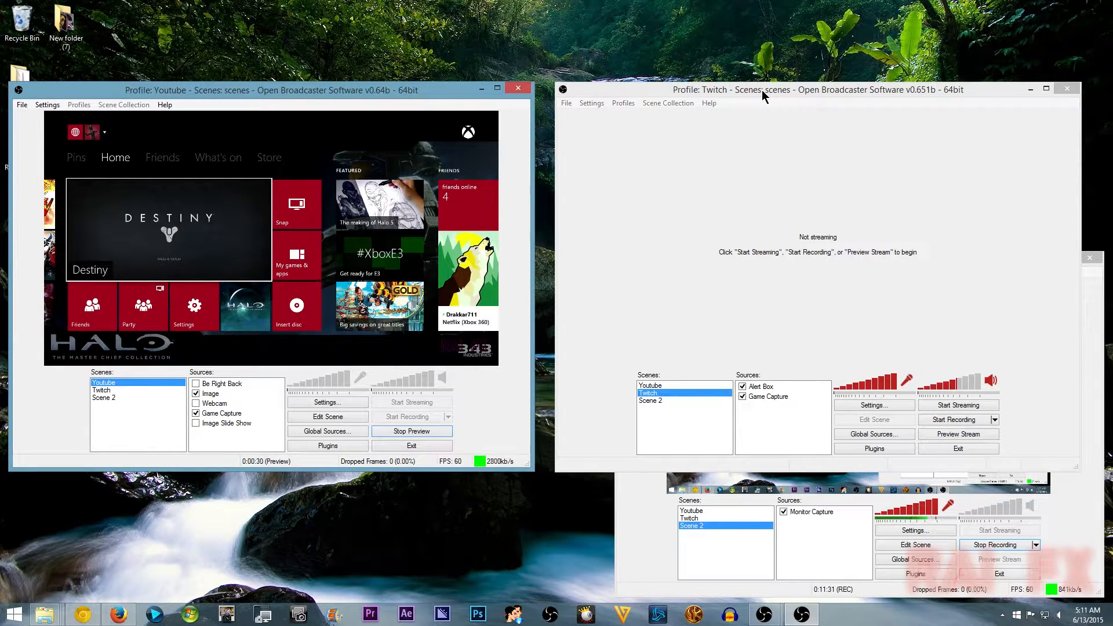
click(650, 385)
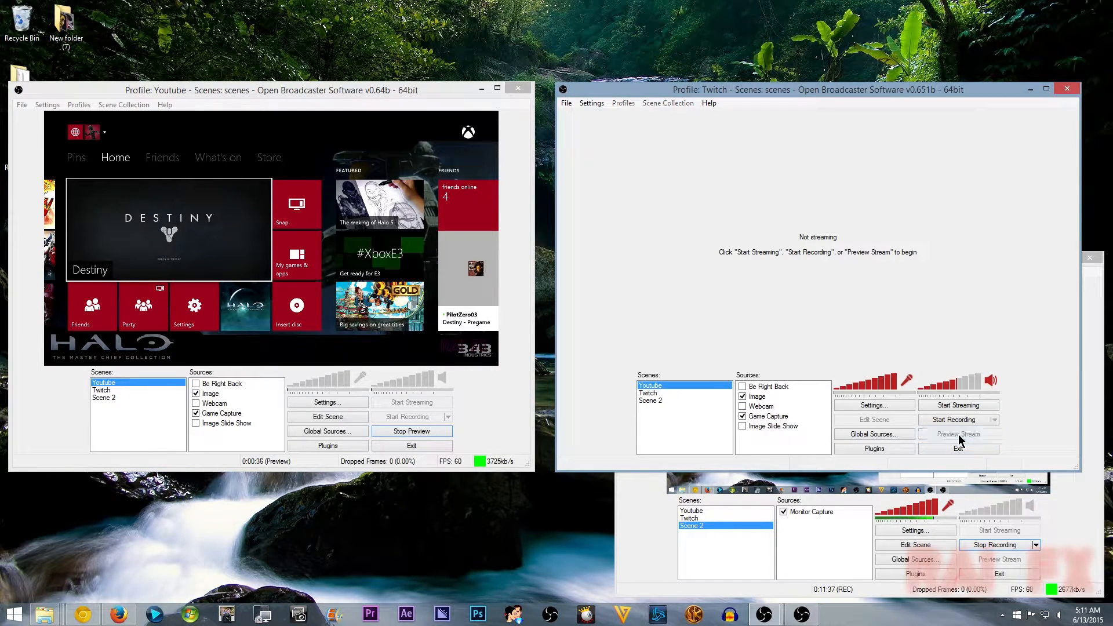
click(958, 433)
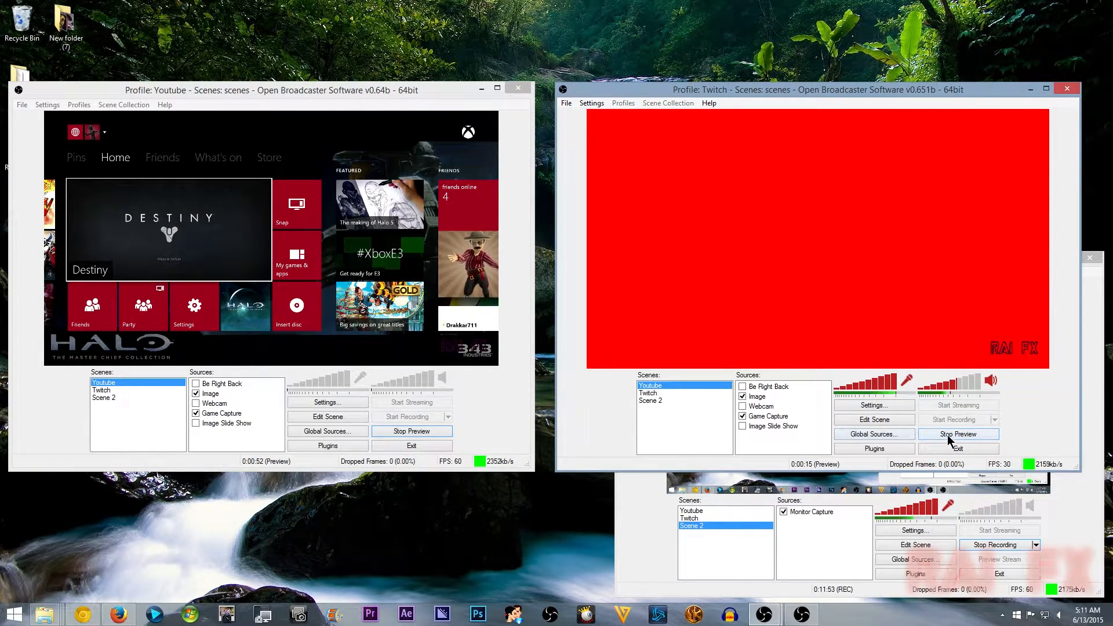
click(958, 434)
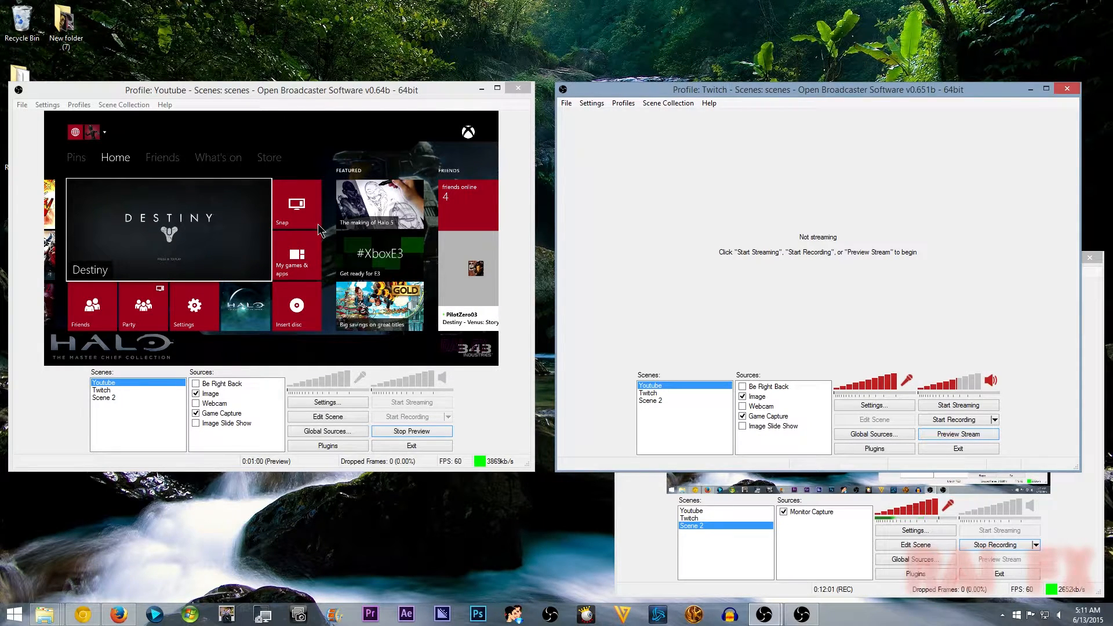
right_click(221, 413)
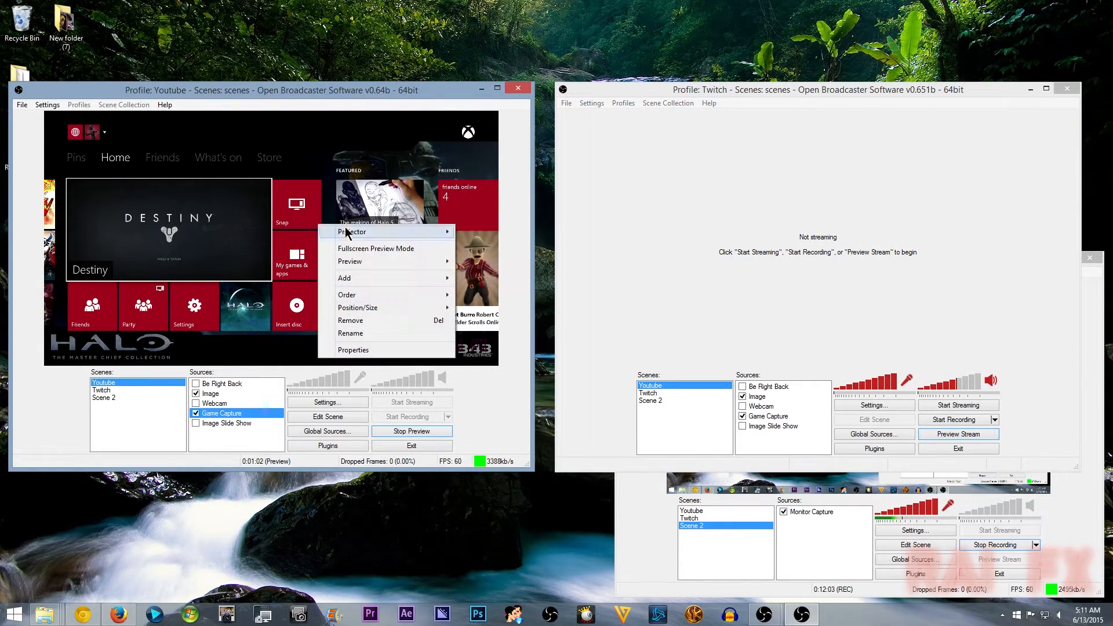
mouse_move(383, 232)
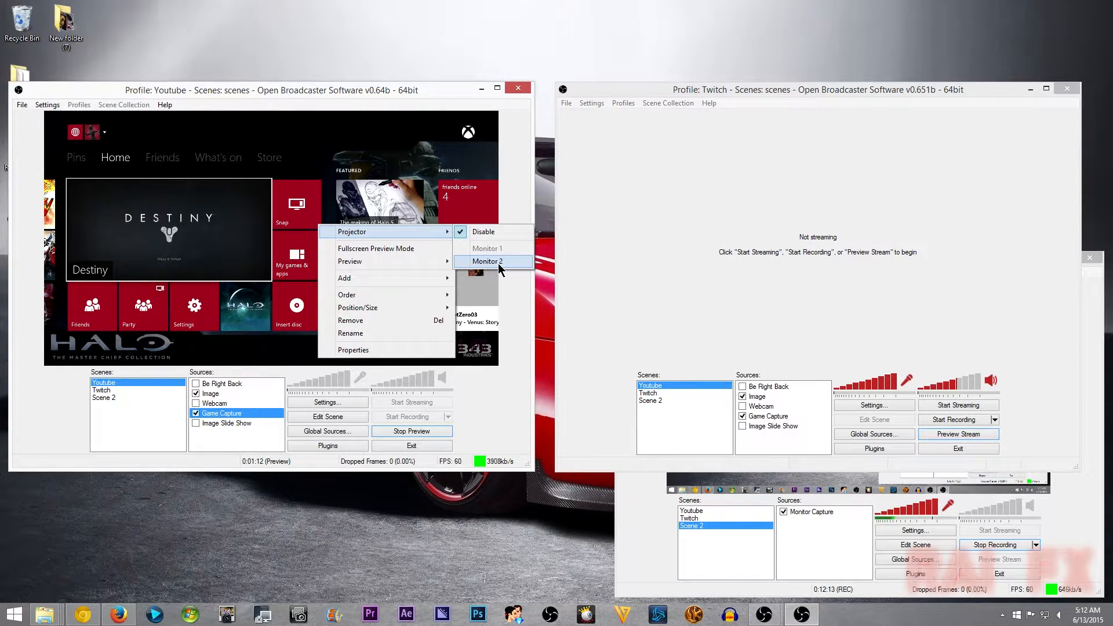
mouse_move(487, 248)
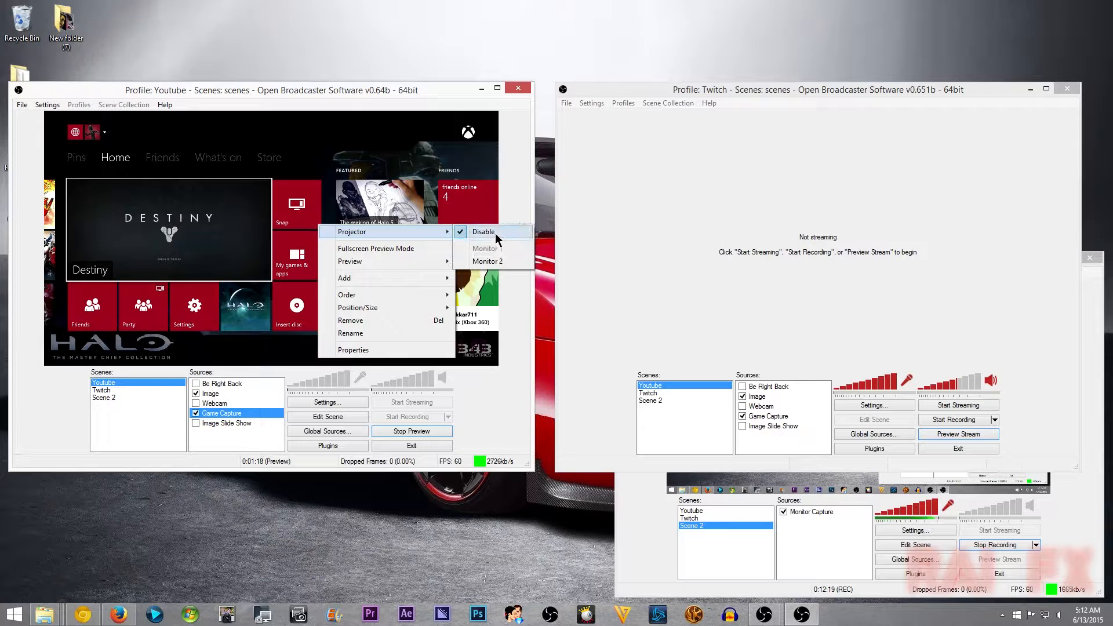
mouse_move(486, 248)
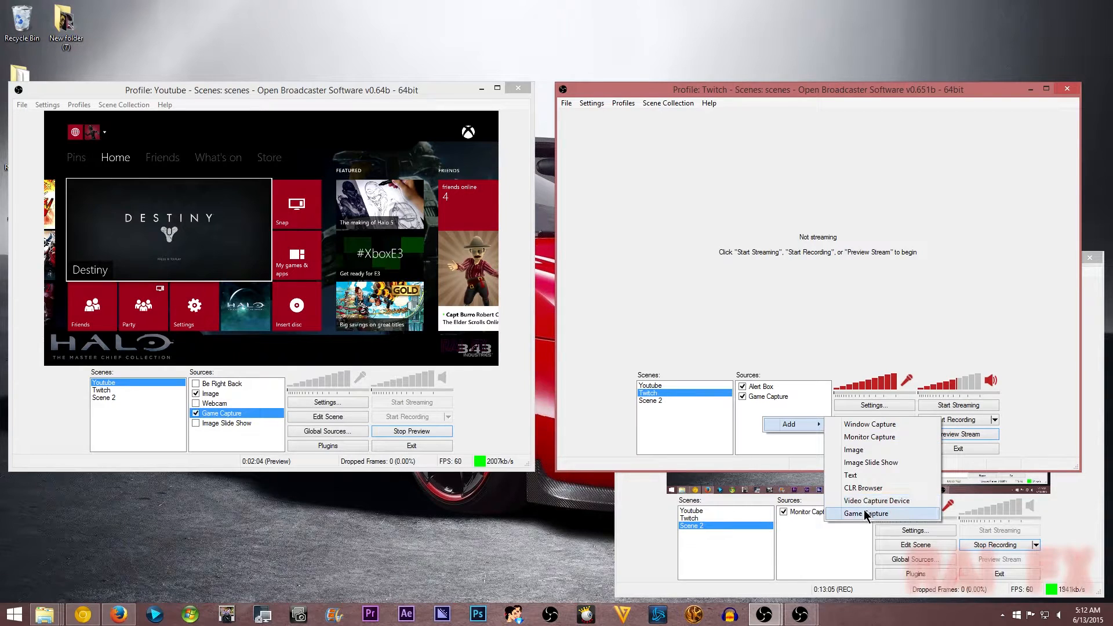
mouse_move(869, 436)
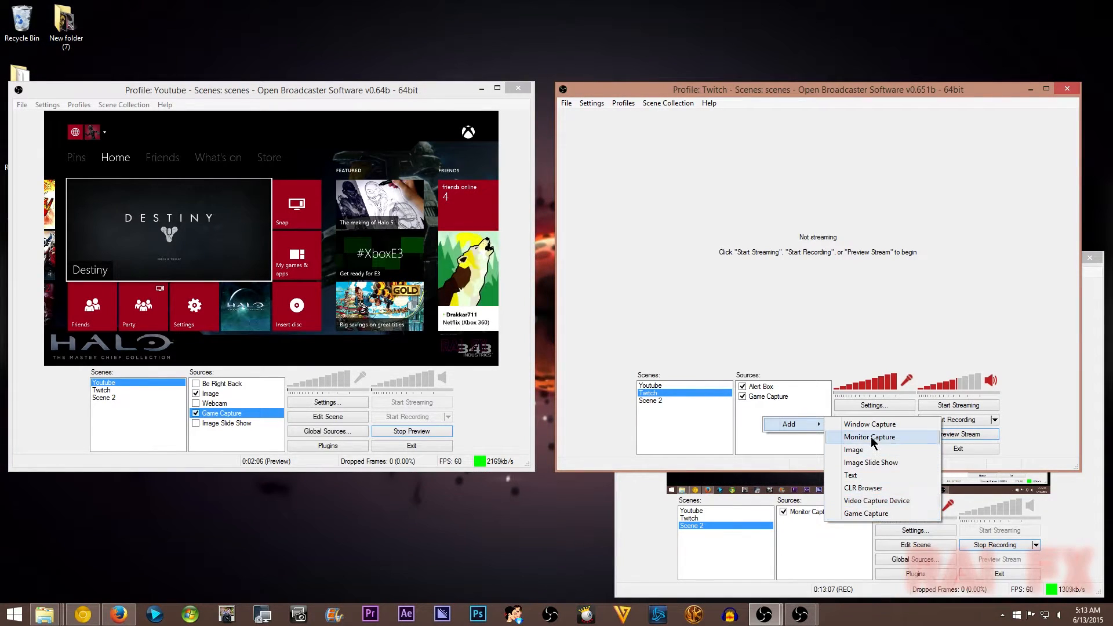
mouse_move(873, 426)
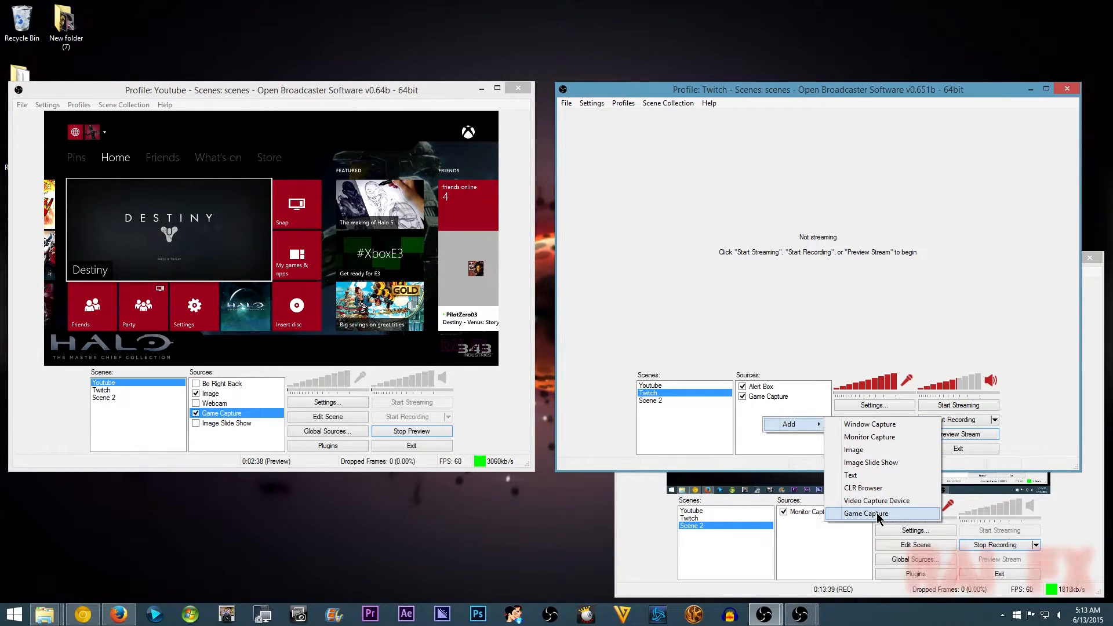
Project the YouTube preview to Monitor 2 and add a Twitch Game Capture of the OBS Projector Window.
click(864, 513)
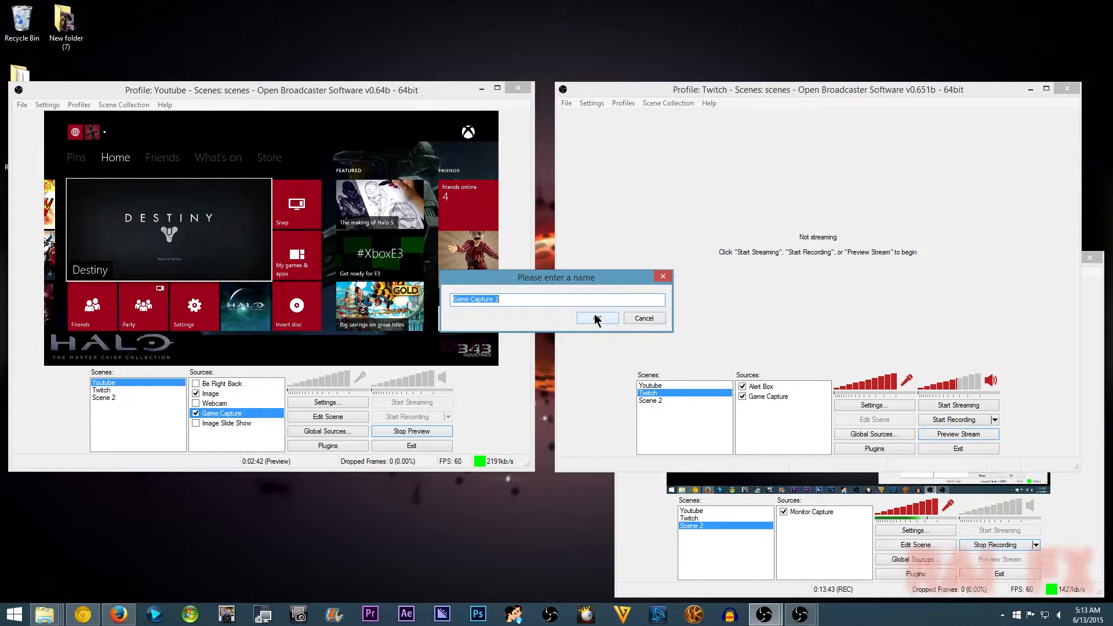
click(595, 318)
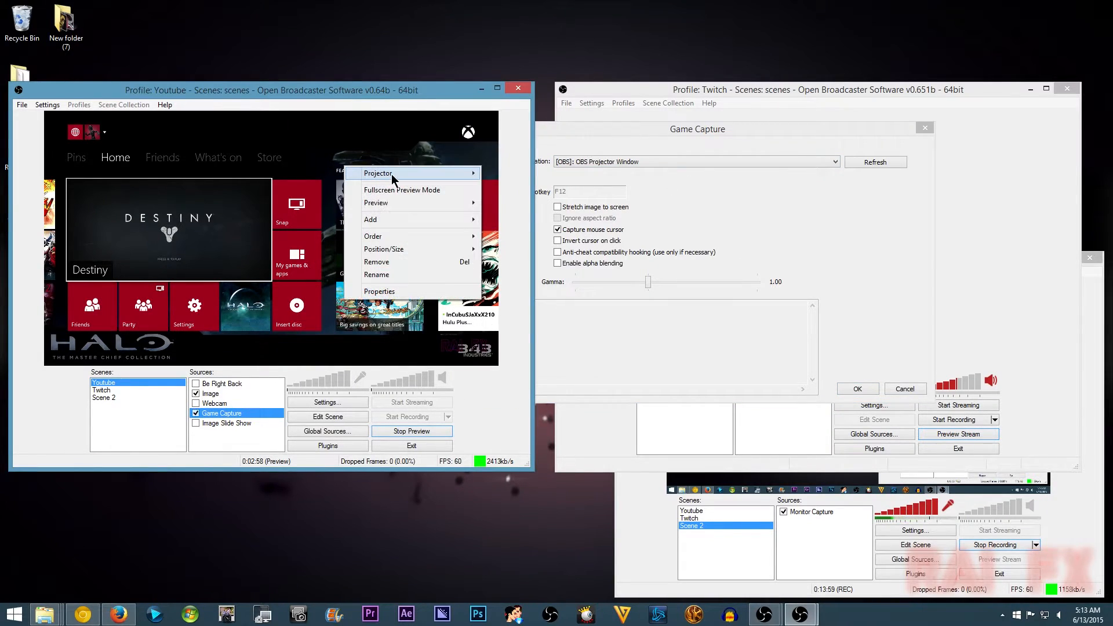
click(378, 173)
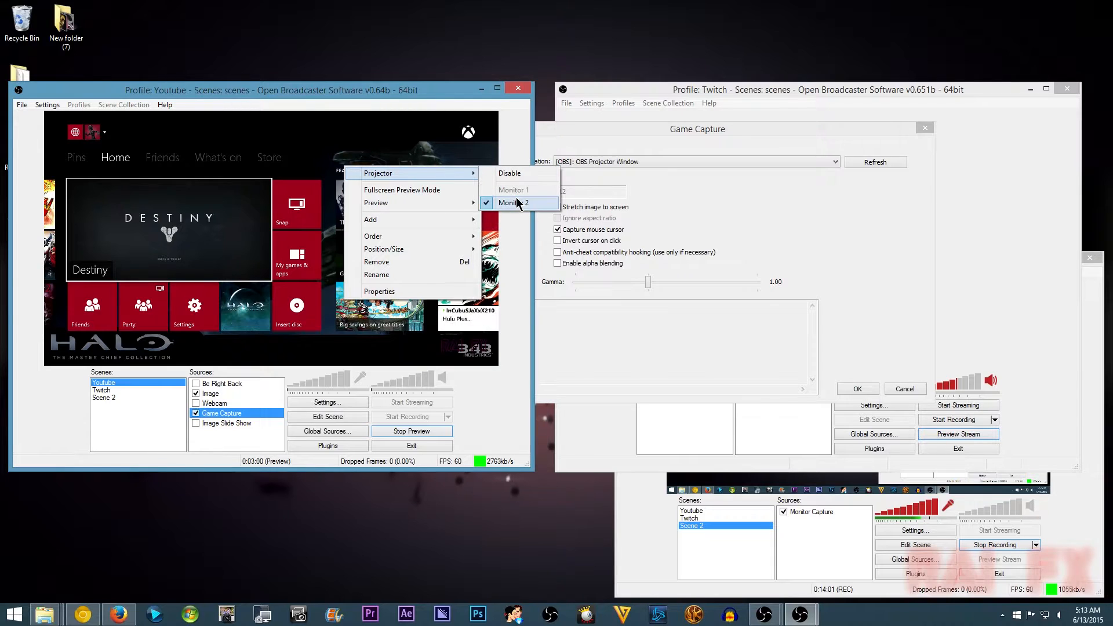
click(835, 161)
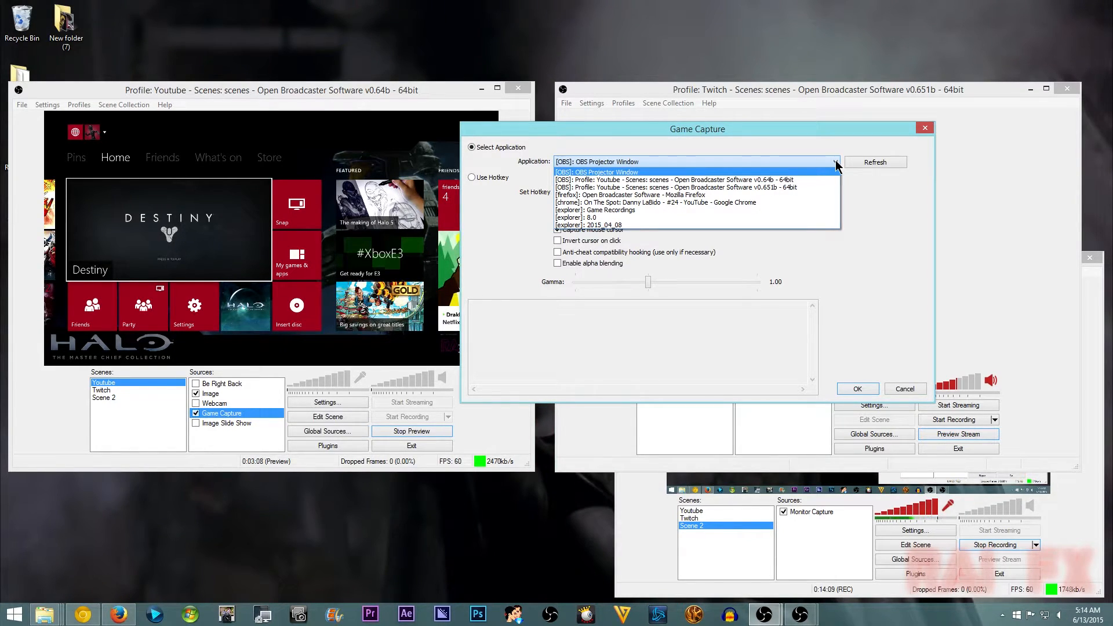
click(597, 172)
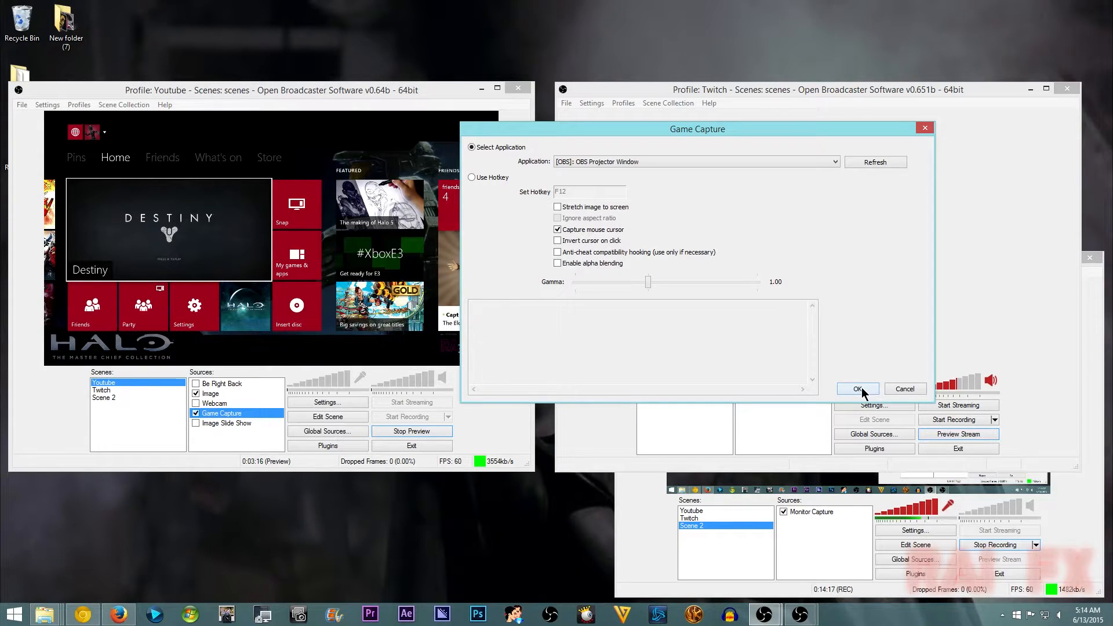
click(855, 389)
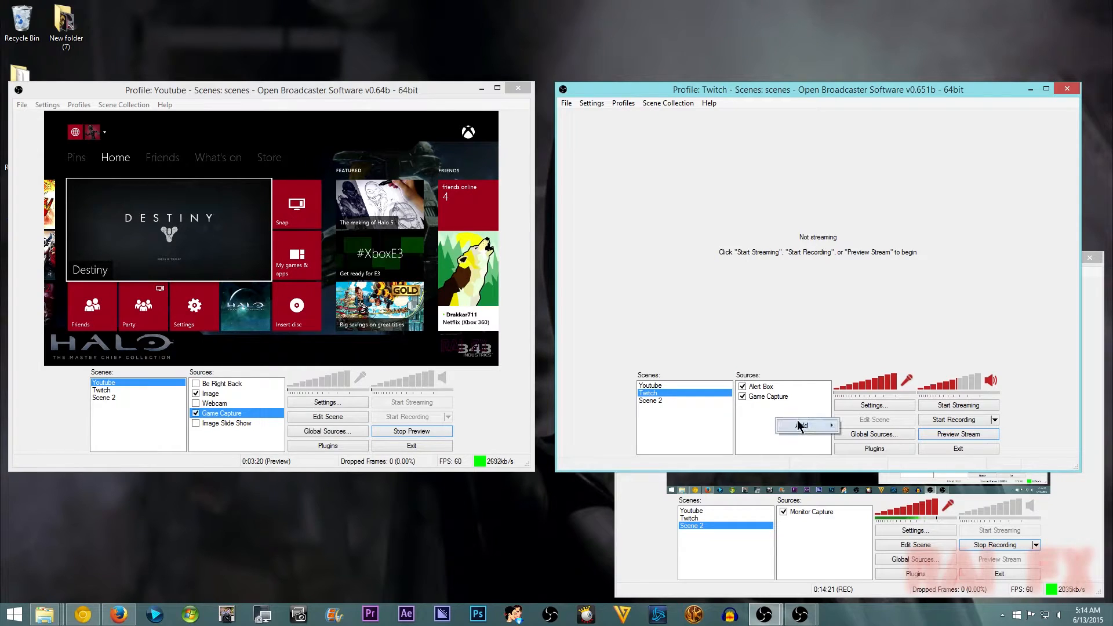
click(806, 424)
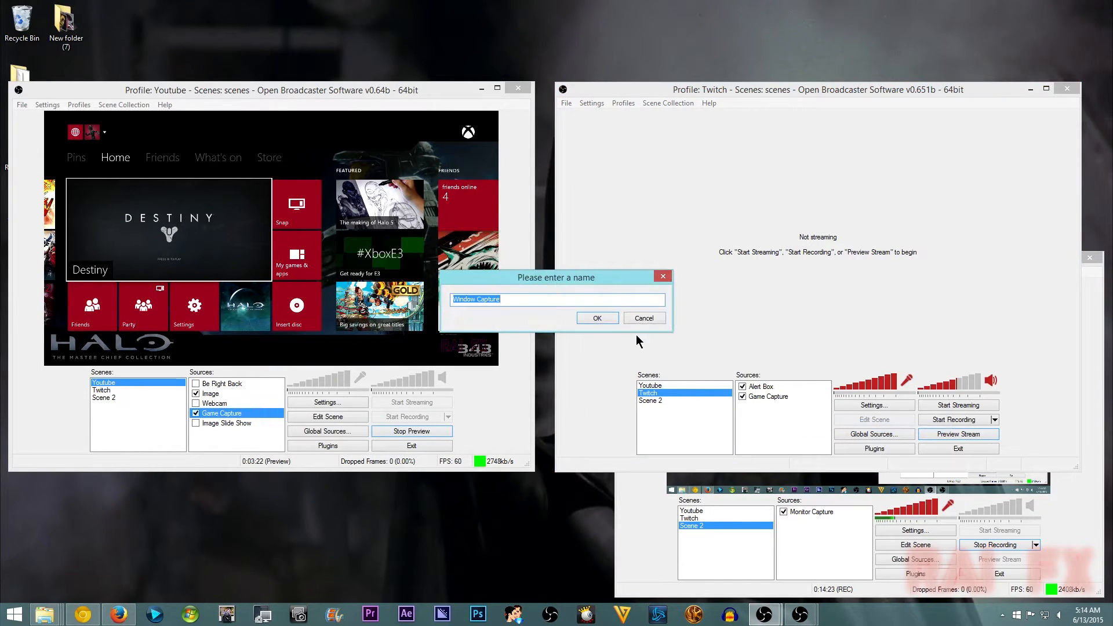
click(596, 317)
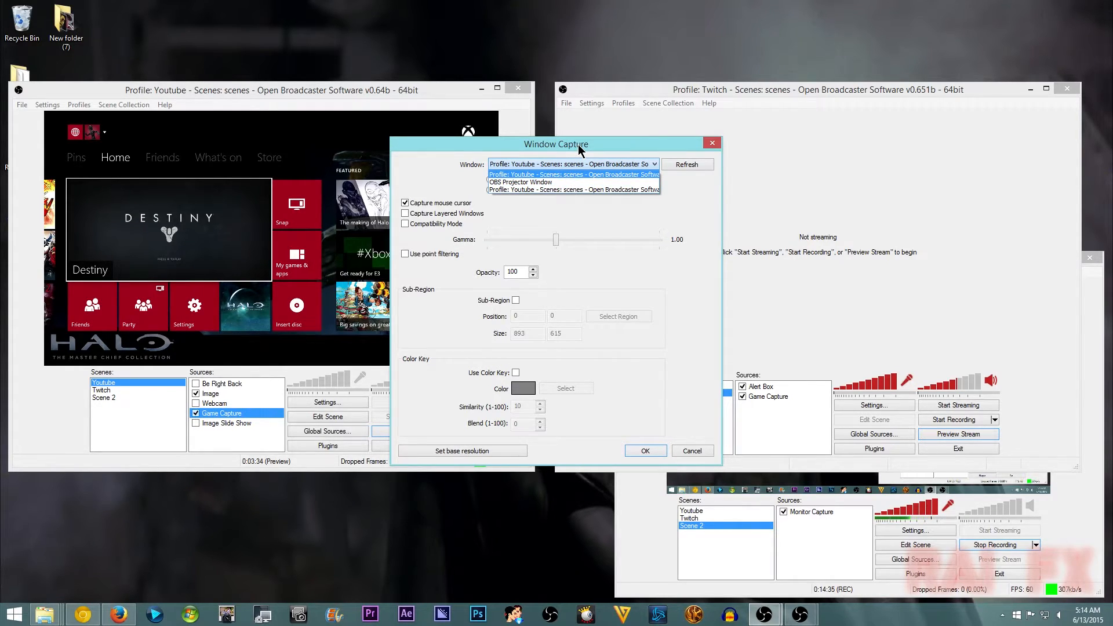
mouse_move(540, 181)
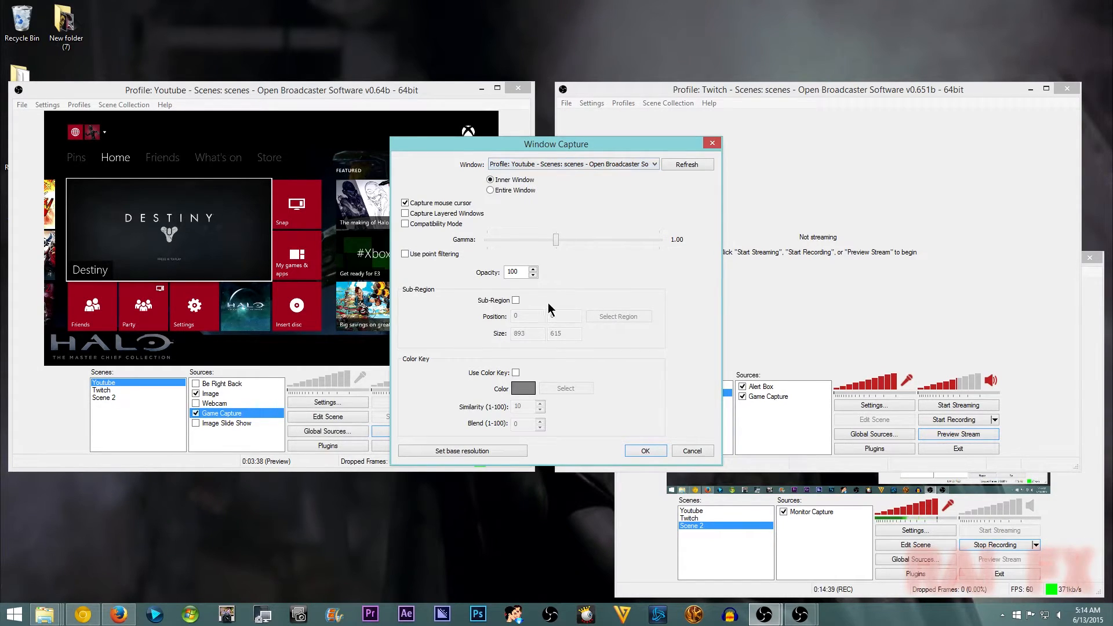
click(516, 300)
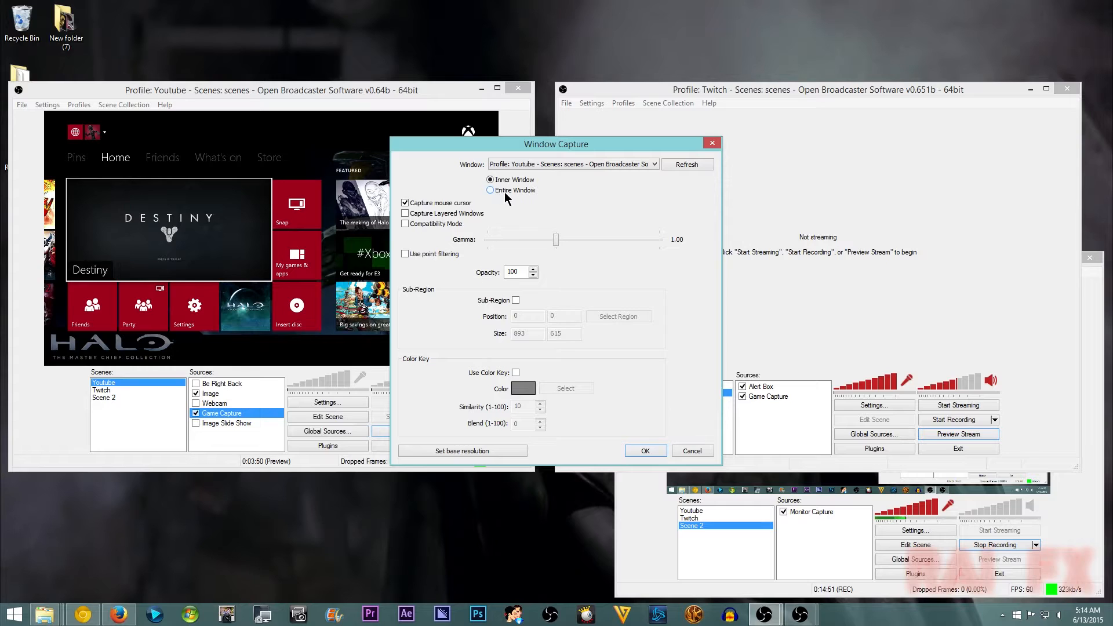
mouse_move(573, 144)
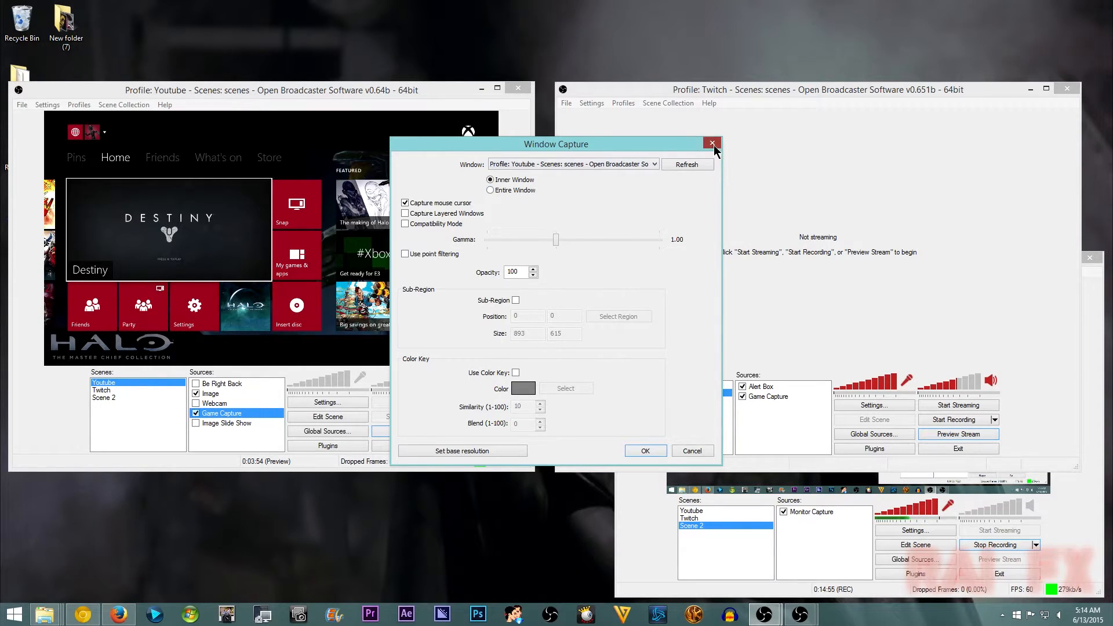
click(712, 143)
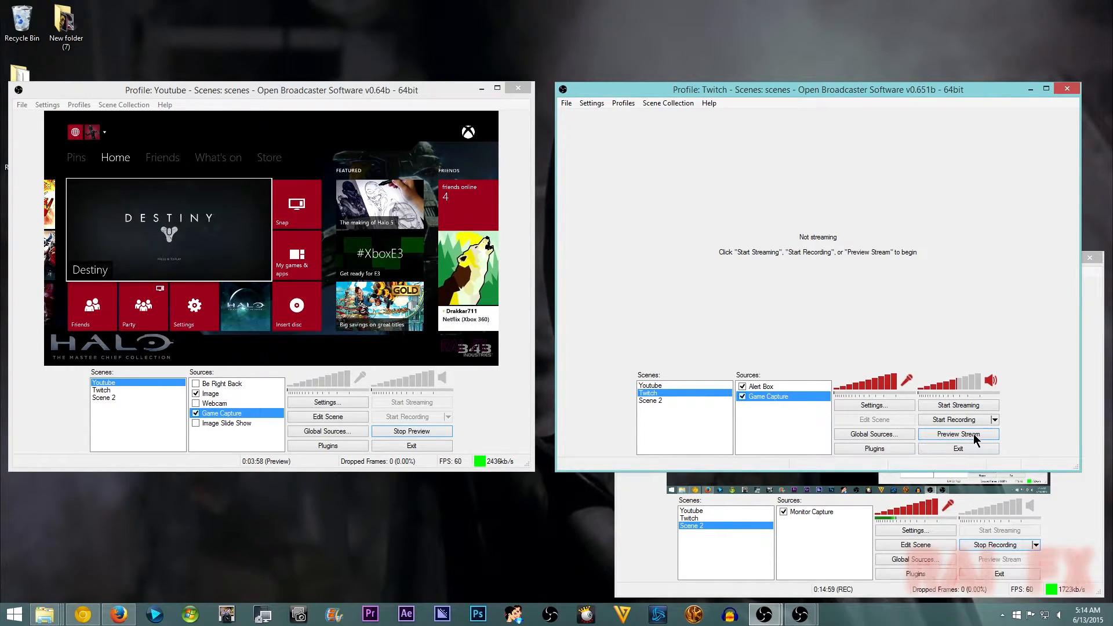
Start the Twitch window's preview to mirror the Xbox dashboard feed.
click(957, 433)
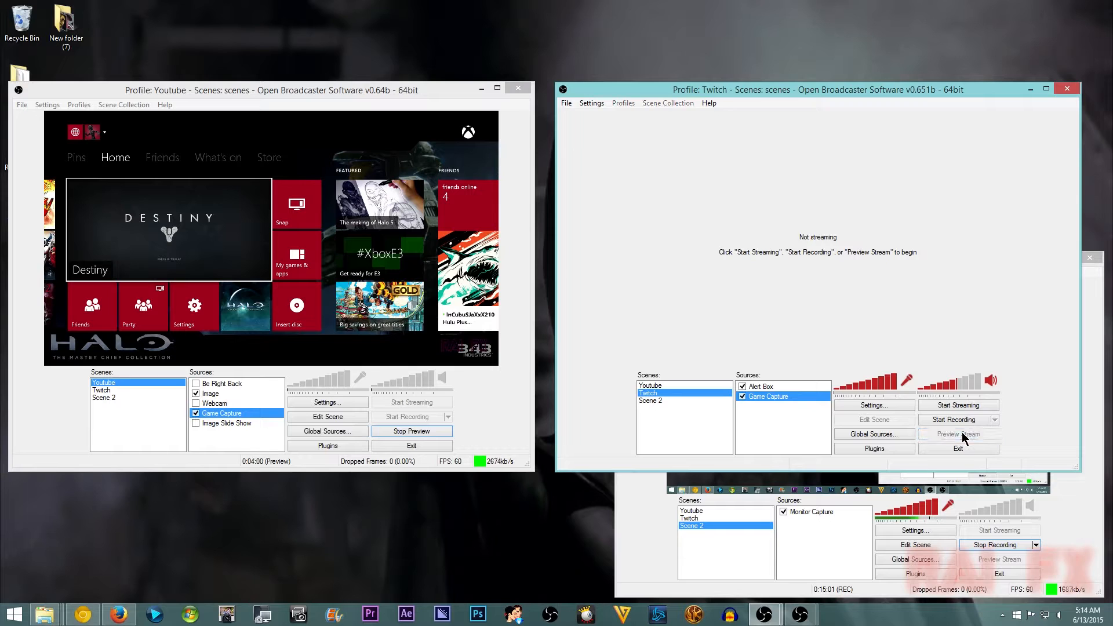
click(957, 434)
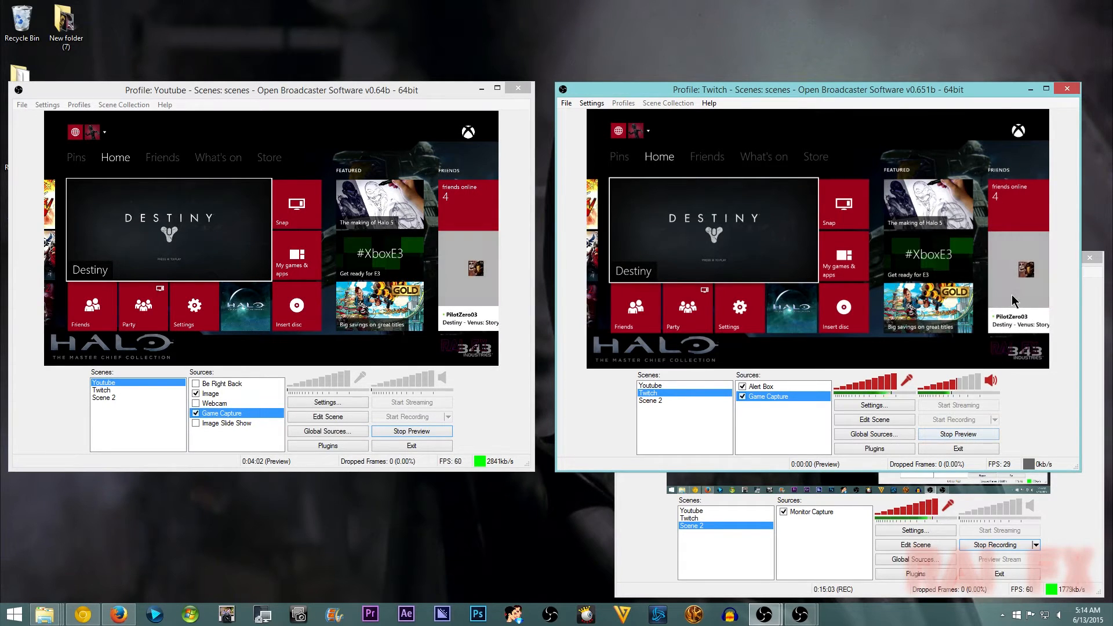